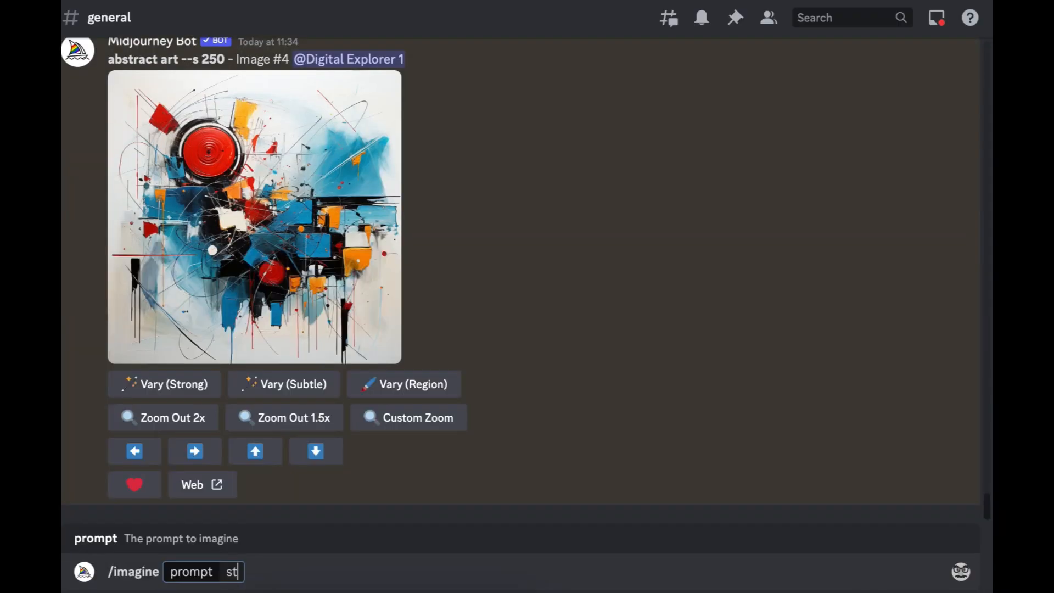
Step: Run /imagine 'street photography of a male model wearing casual outfit with white shoes --ar 16:9'
type("street photography of a")
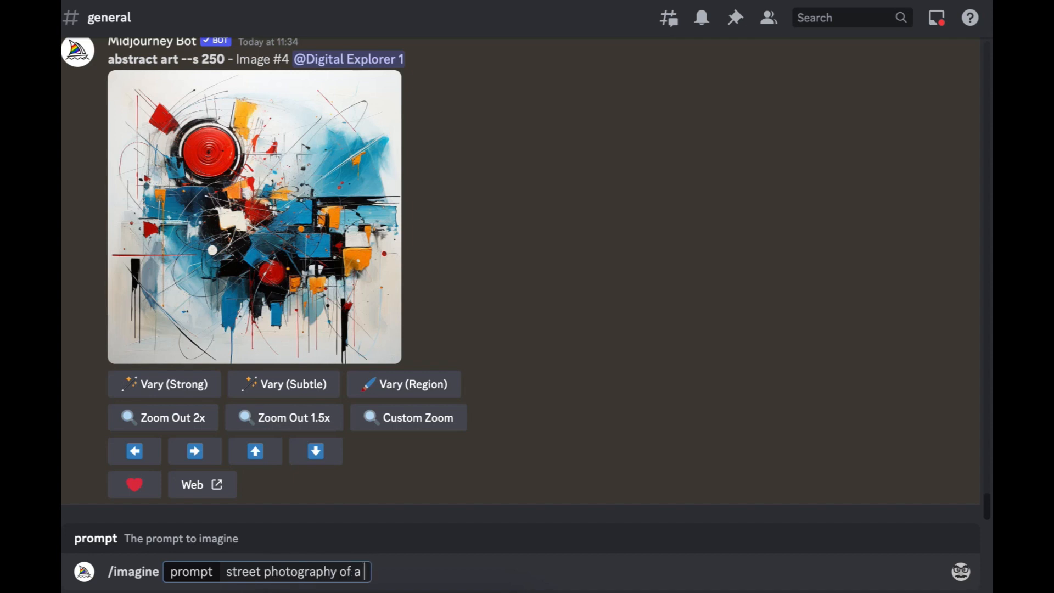
type("male model wearing casual outfit with white")
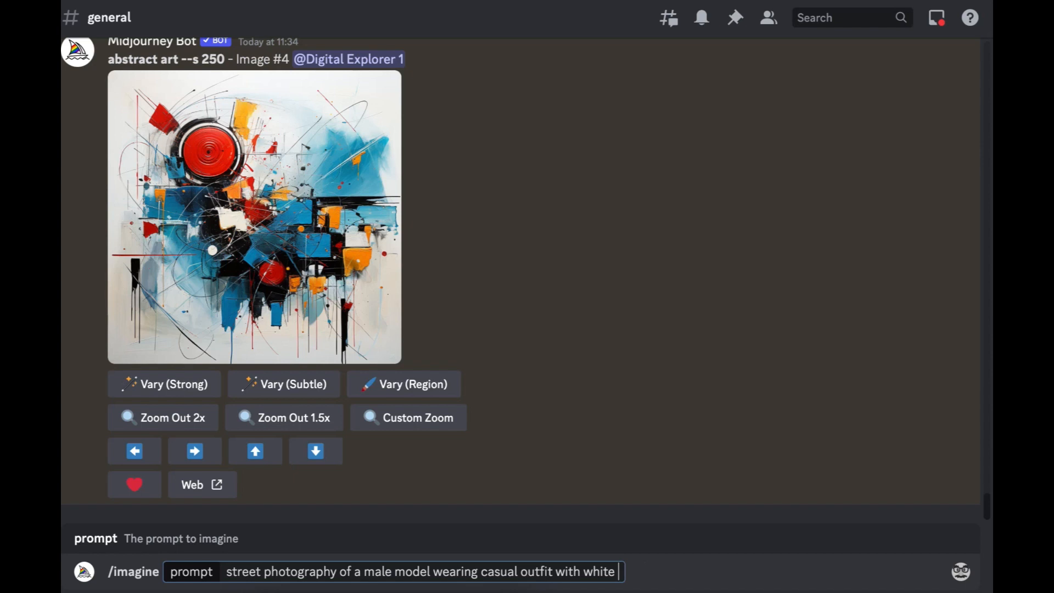
type("shoes")
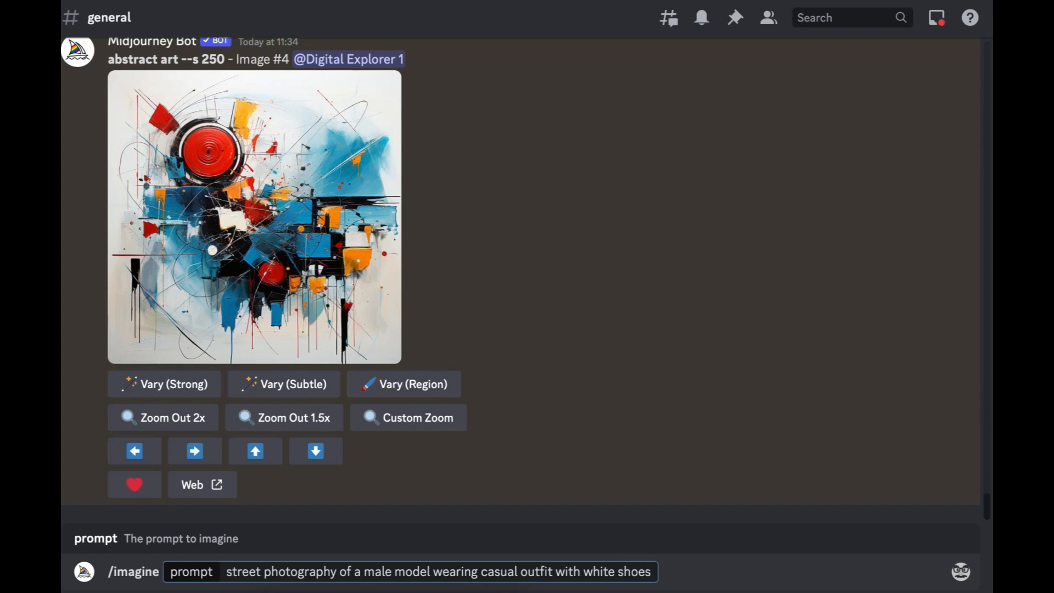
type("--")
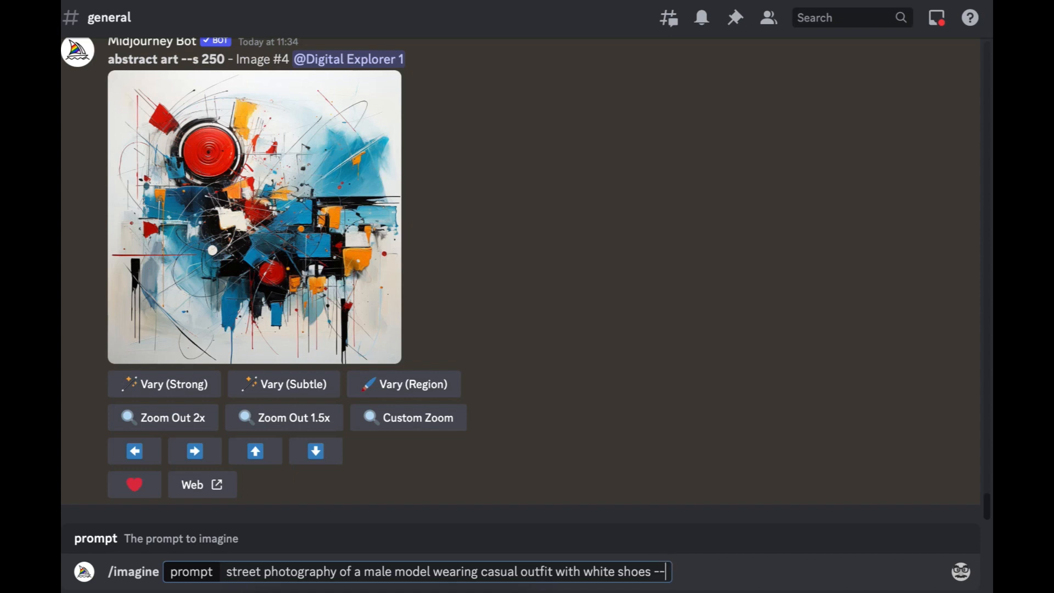
type("ar 16")
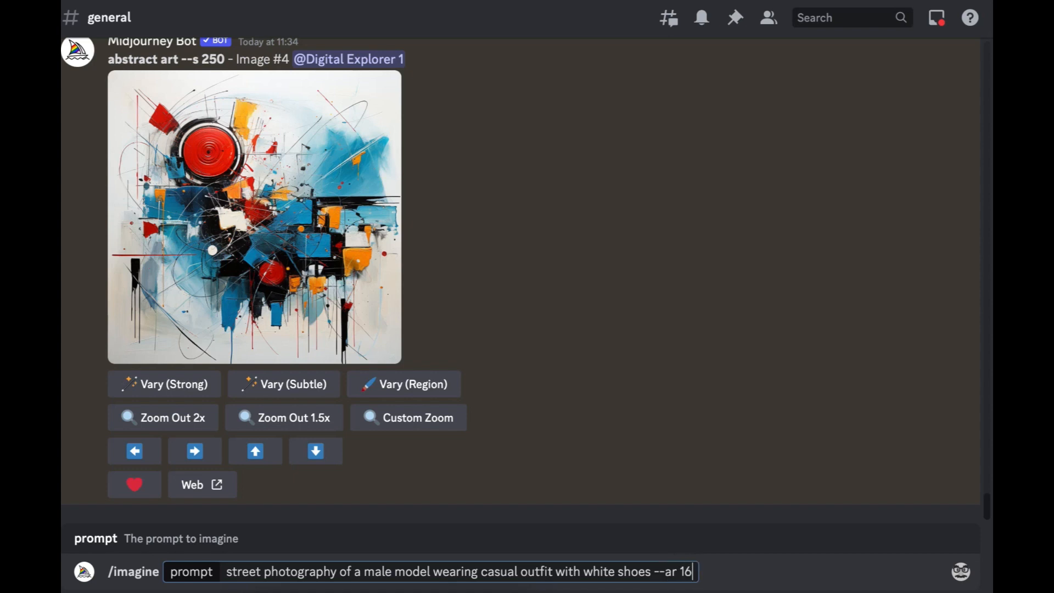
type(":9")
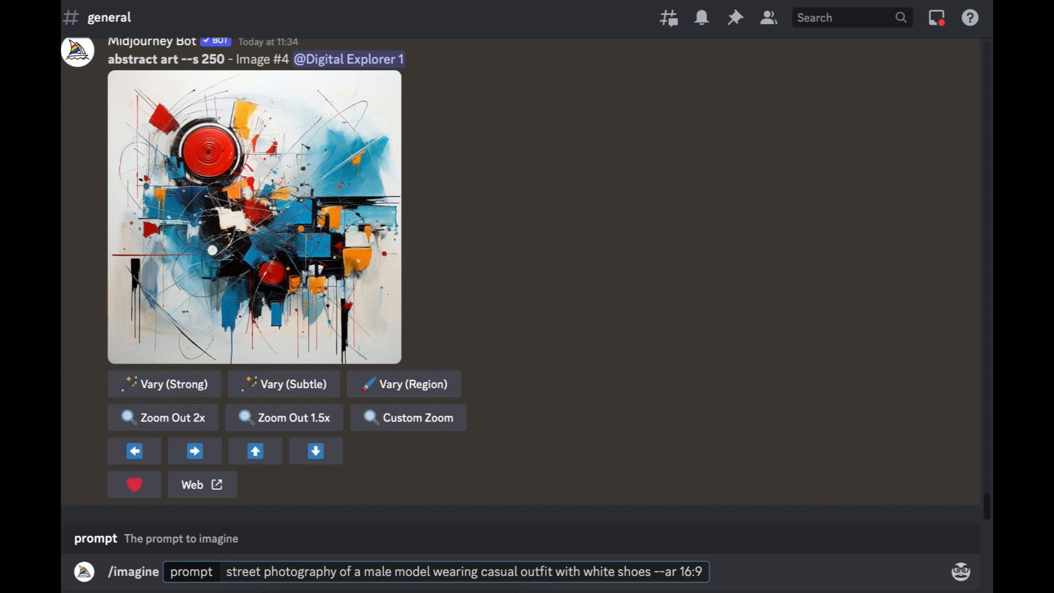
key("Return")
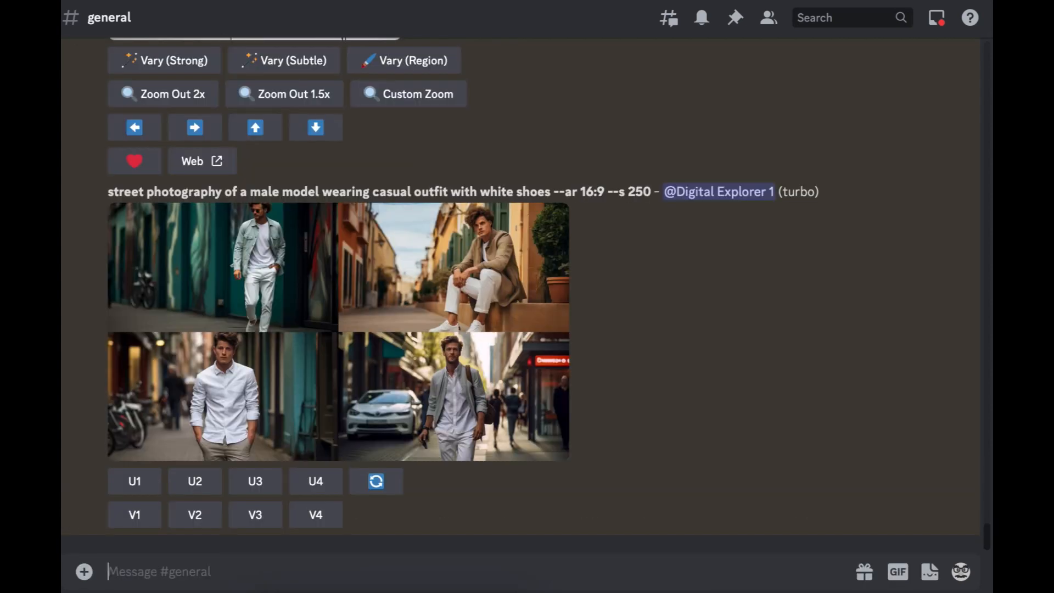
mouse_move(459, 359)
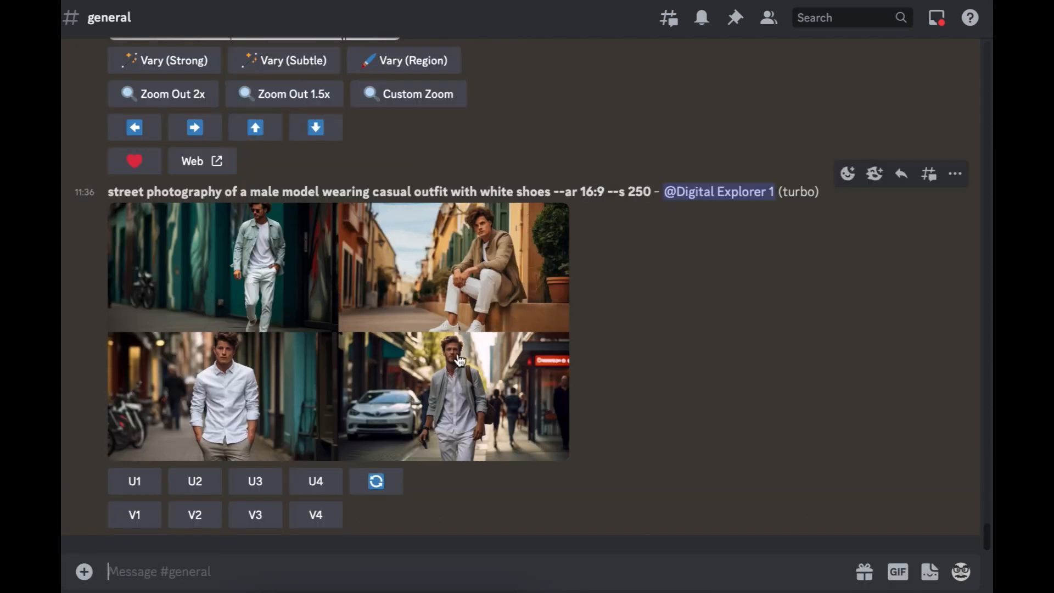
mouse_move(408, 294)
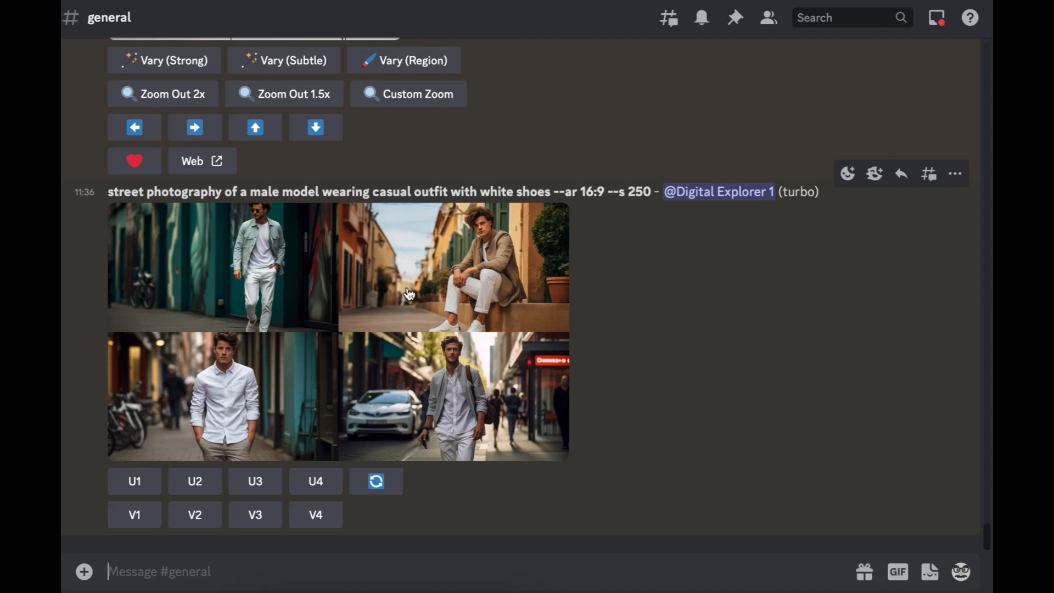
mouse_move(354, 422)
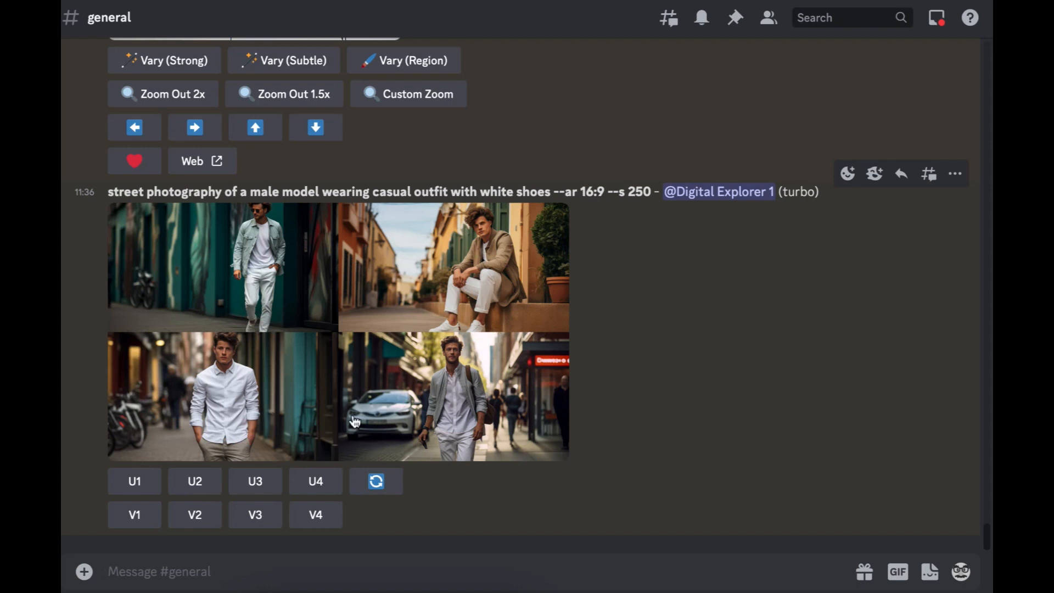
mouse_move(447, 255)
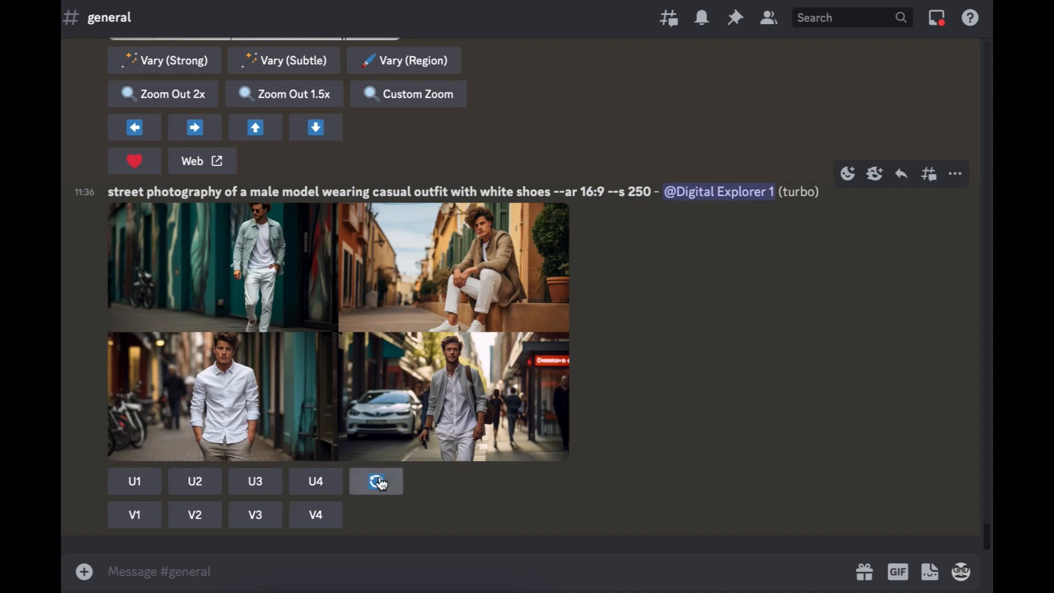
Step: Re-roll the street photography grid, submitting the unchanged prompt
left_click(376, 481)
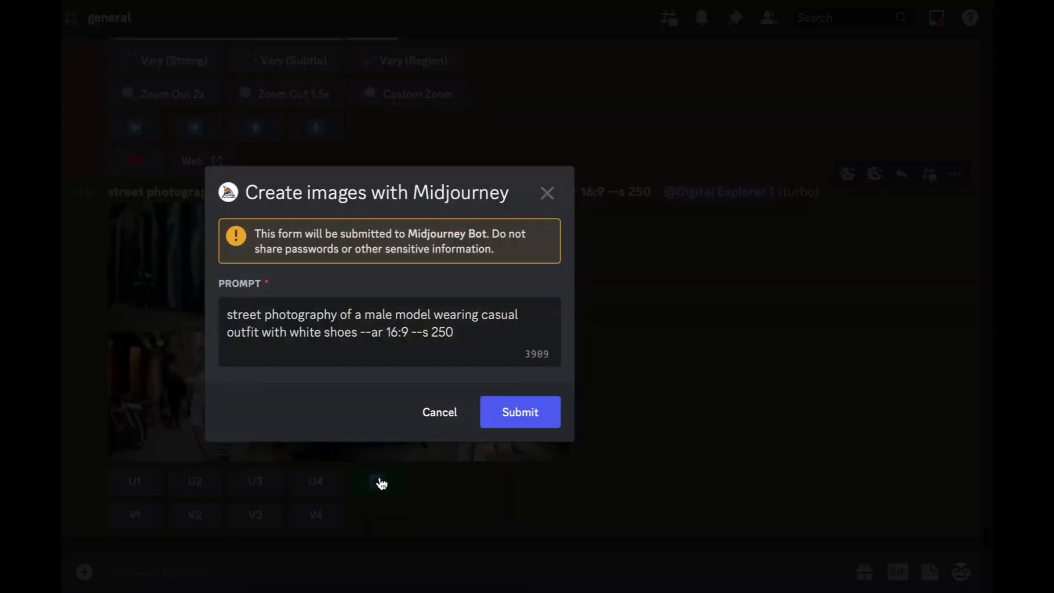
left_click(520, 412)
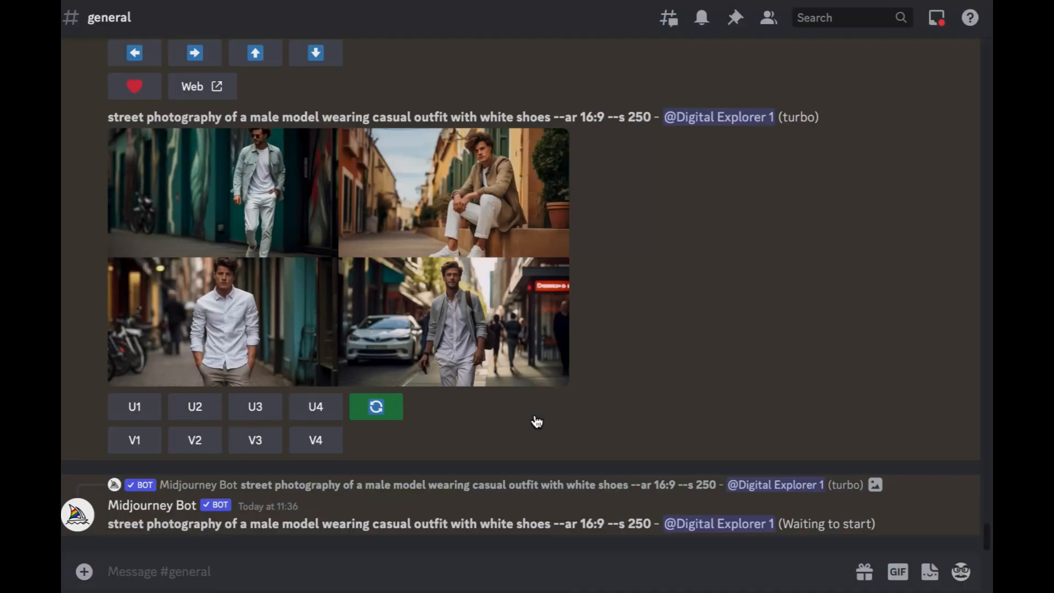
mouse_move(537, 420)
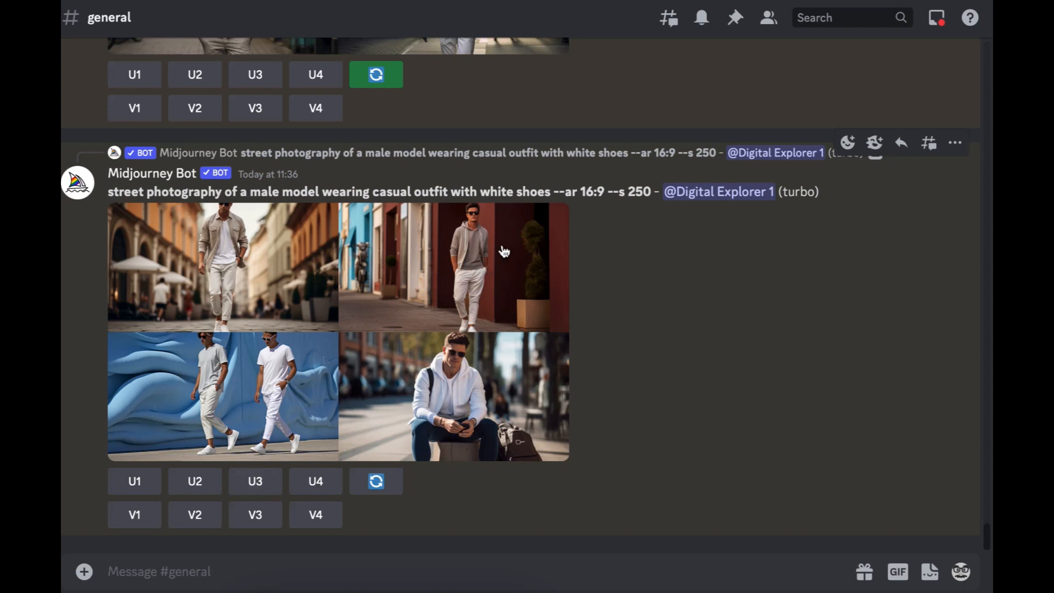
mouse_move(236, 583)
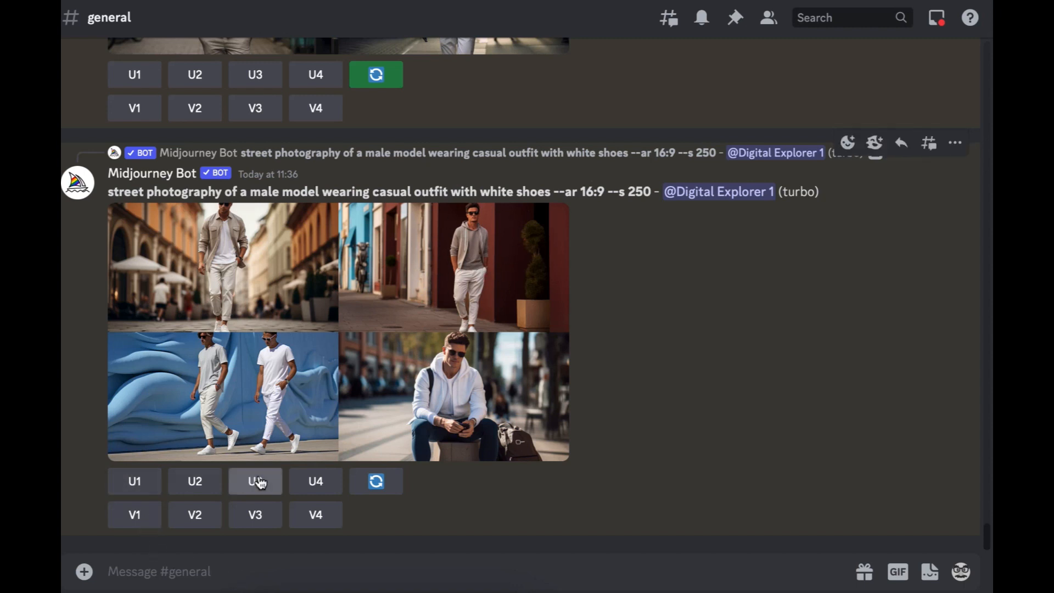
Step: Upscale image 2, the grey-hoodie man by the red wall, then close the region editor
left_click(195, 481)
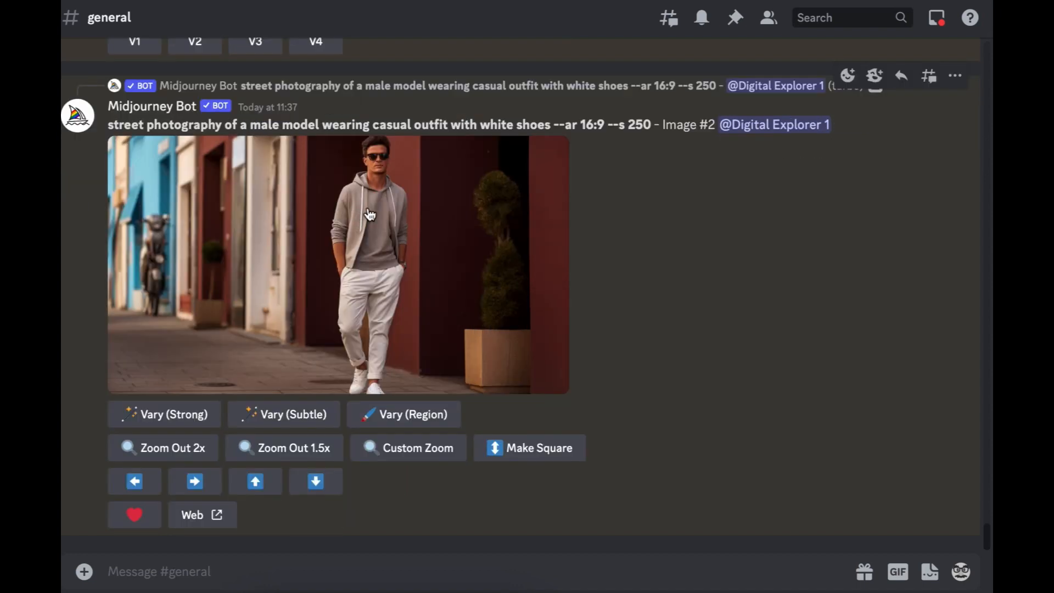
mouse_move(404, 414)
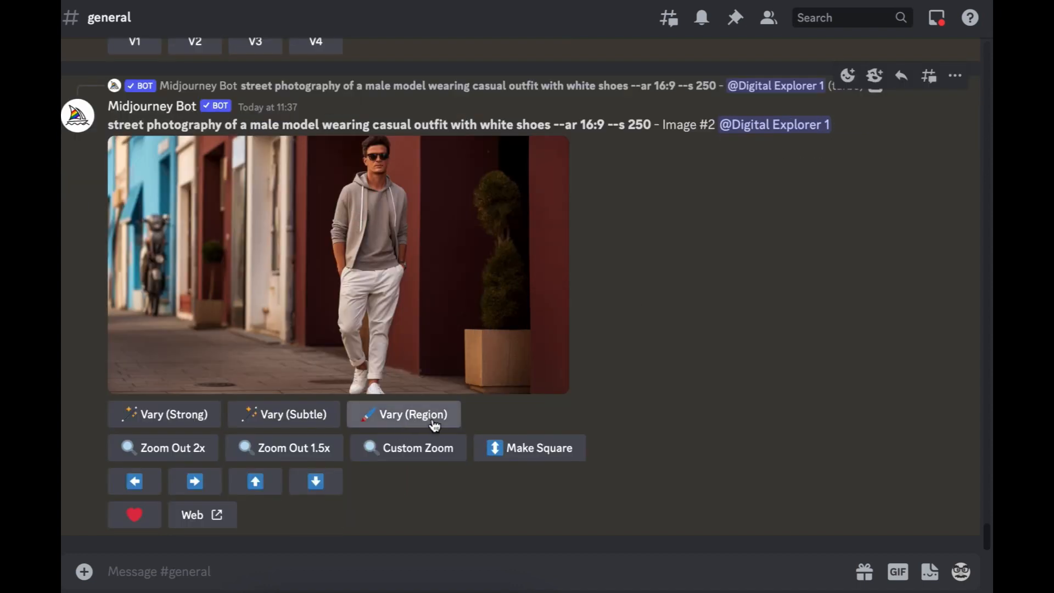
left_click(404, 414)
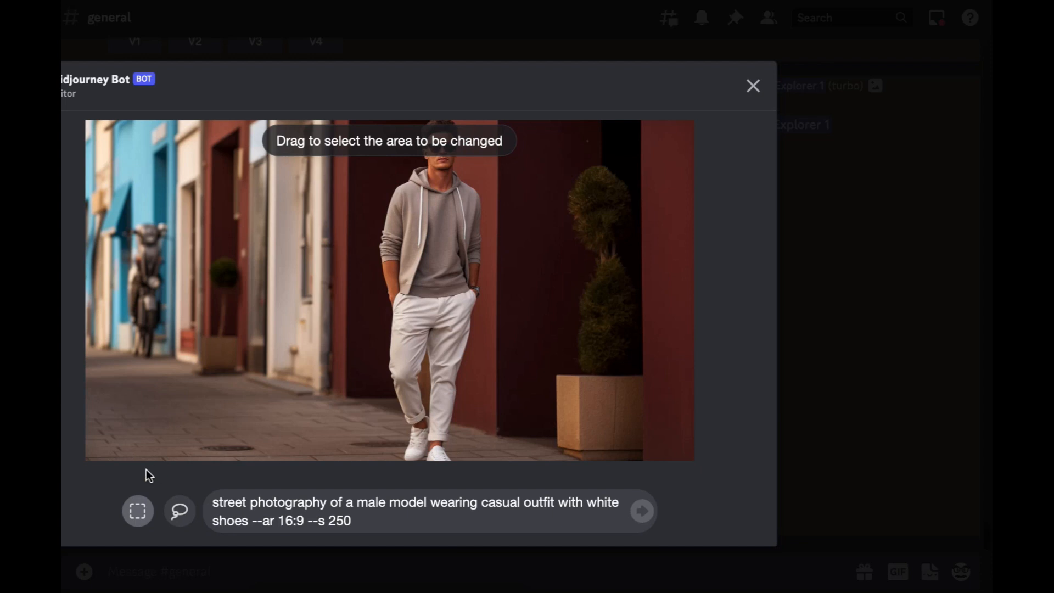
mouse_move(266, 283)
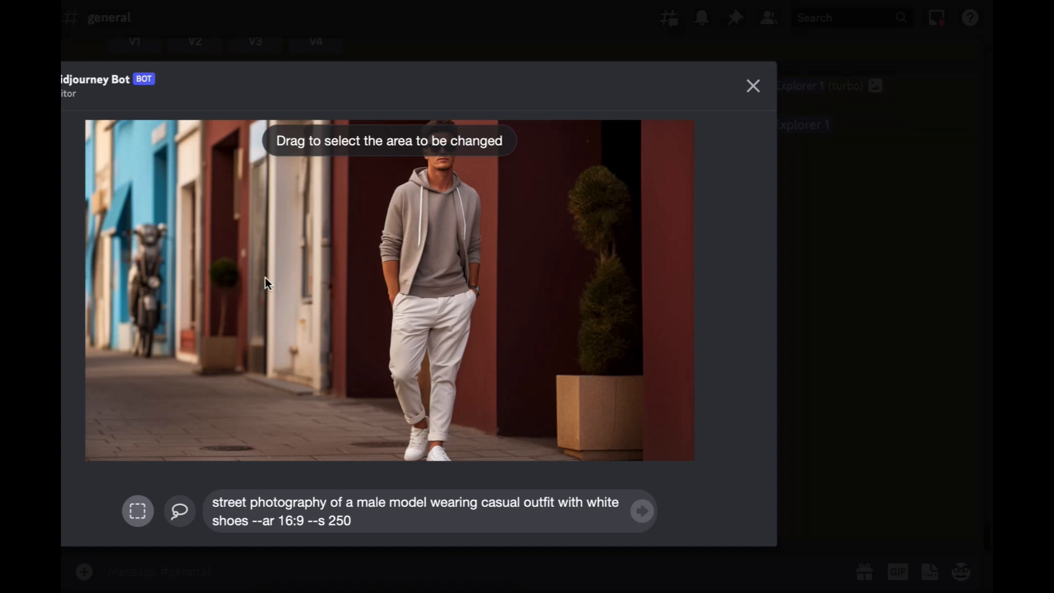
left_click(360, 520)
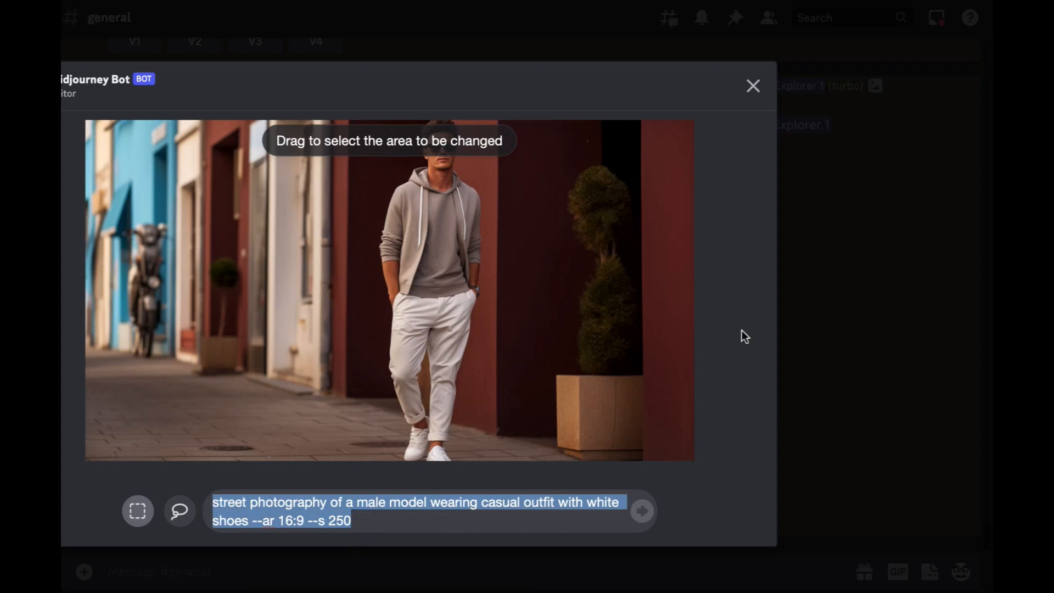
mouse_move(771, 89)
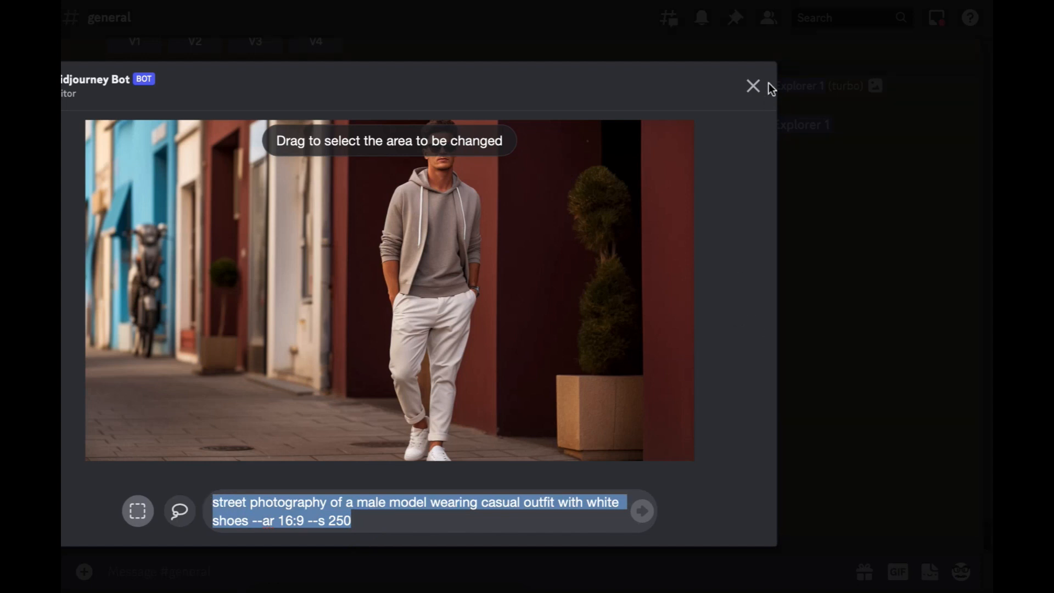
left_click(752, 87)
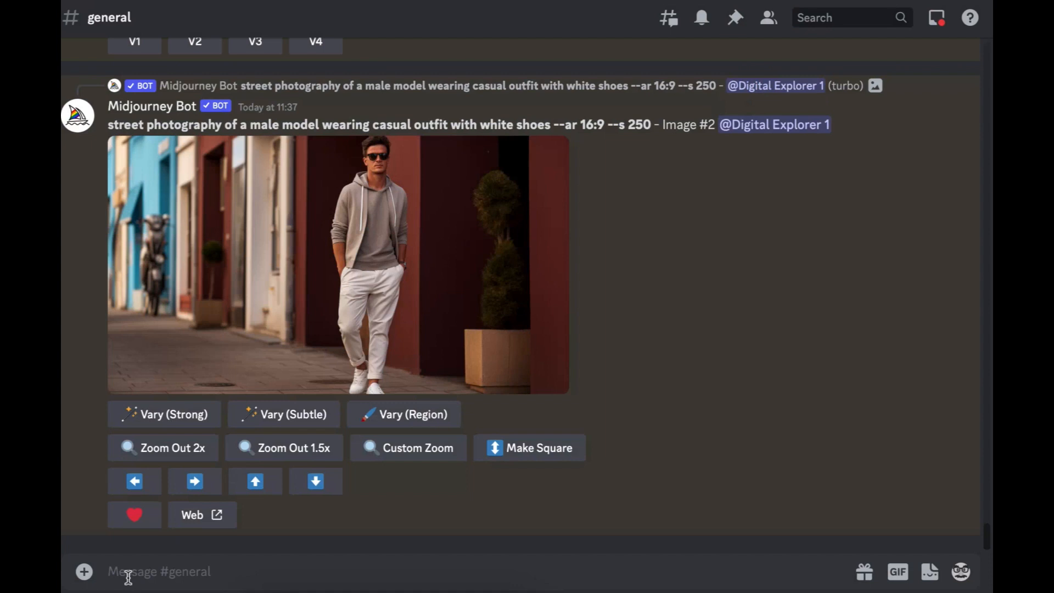
Step: Turn Remix mode off in Midjourney /settings and close the region editor
type("/")
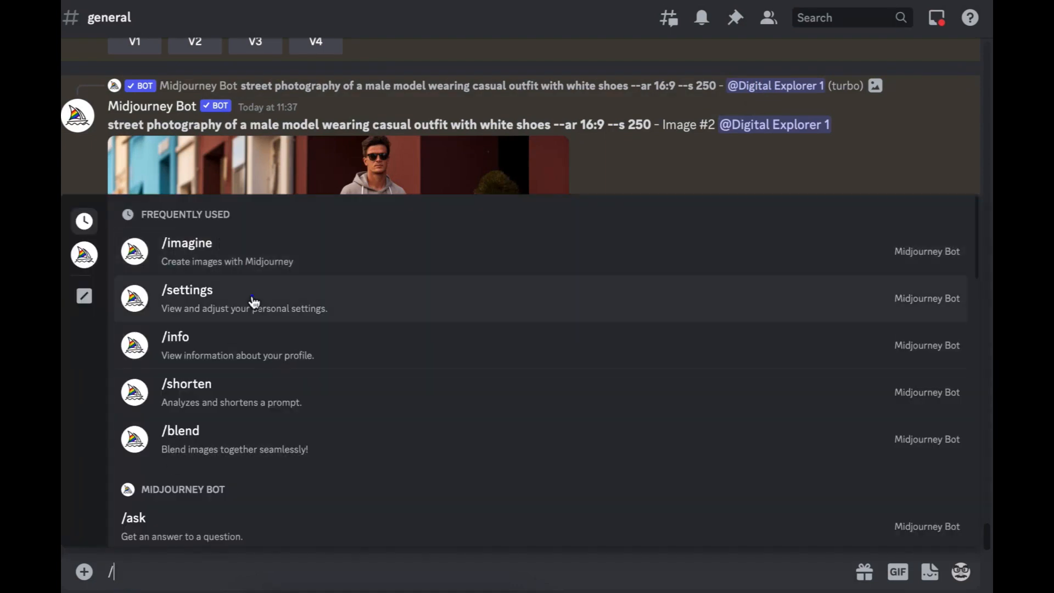
left_click(187, 290)
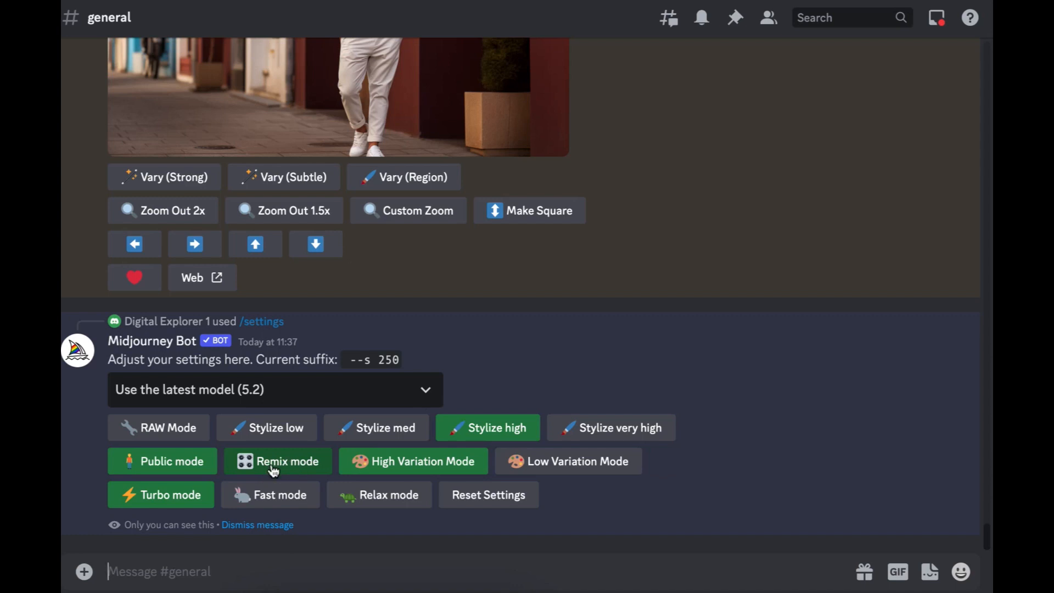
left_click(277, 461)
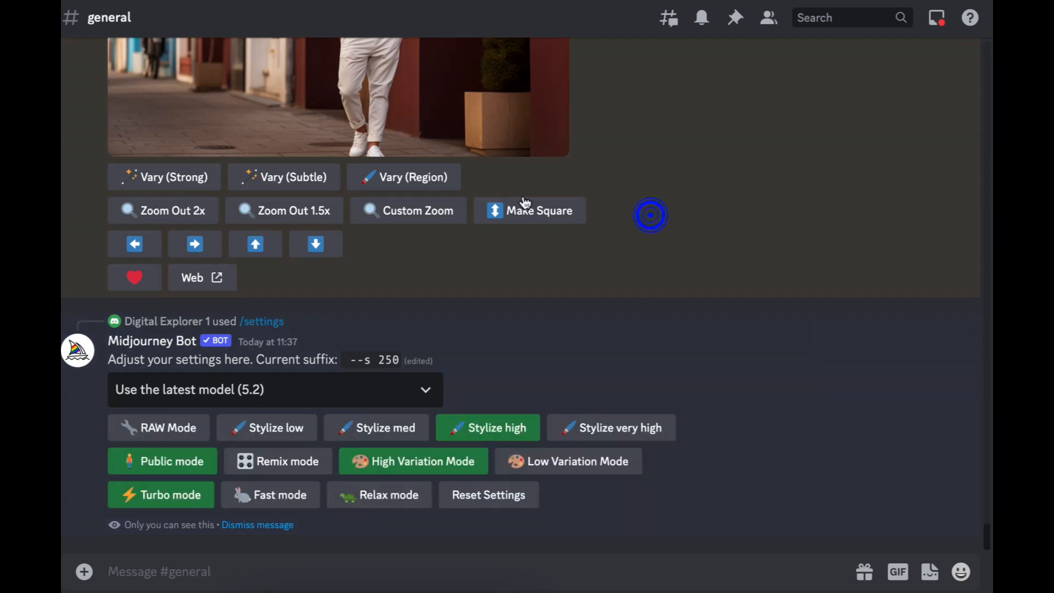
scroll("up", 3)
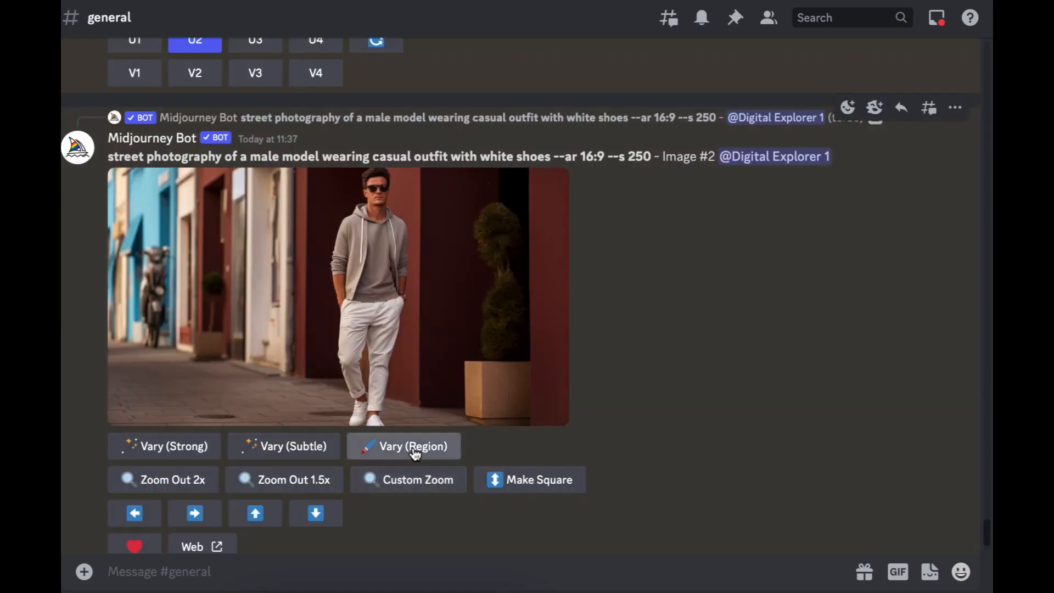
left_click(403, 446)
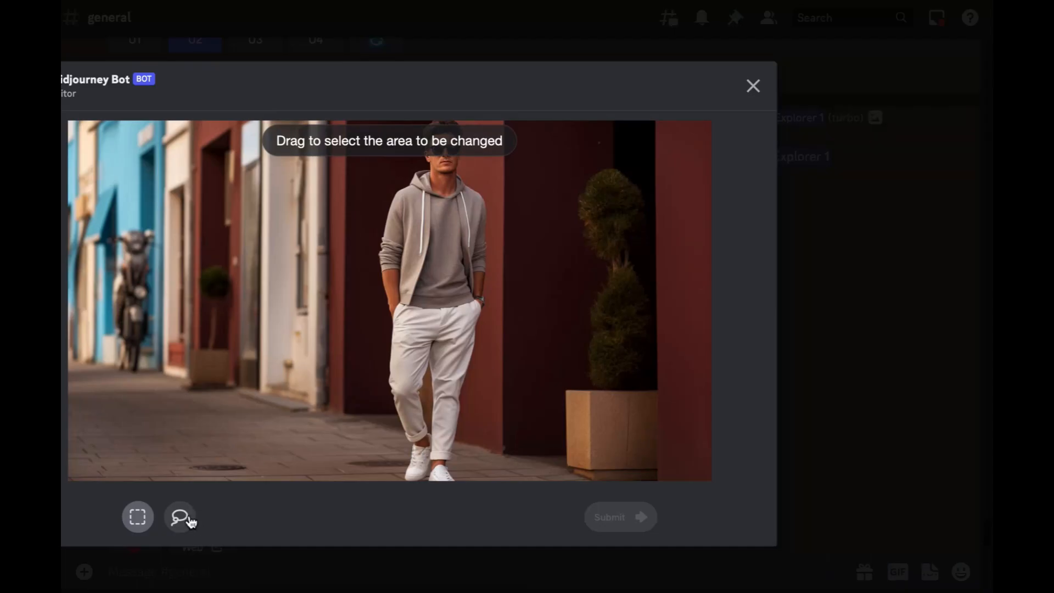
mouse_move(309, 509)
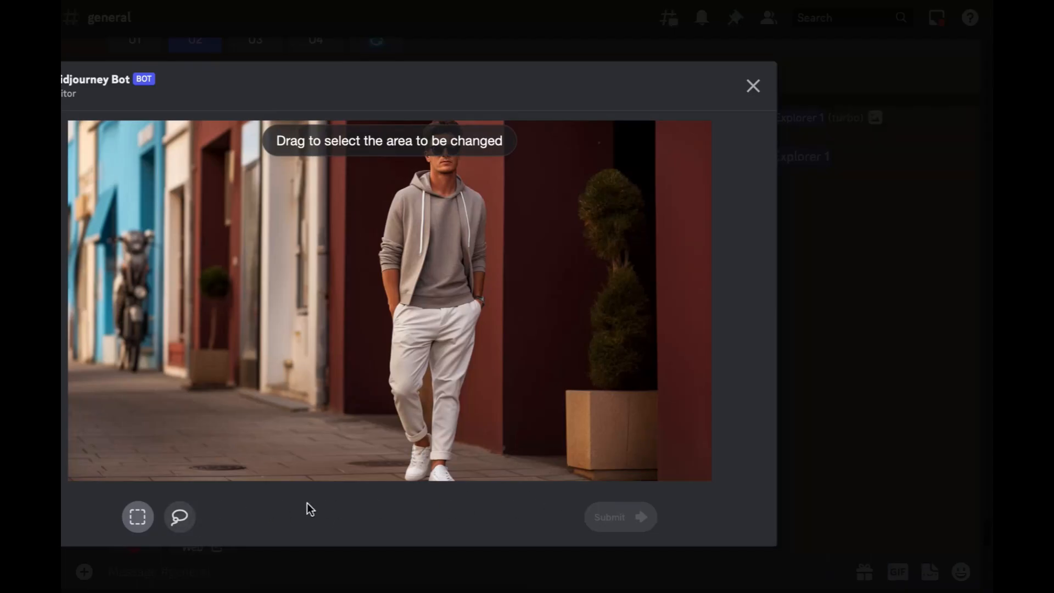
mouse_move(753, 88)
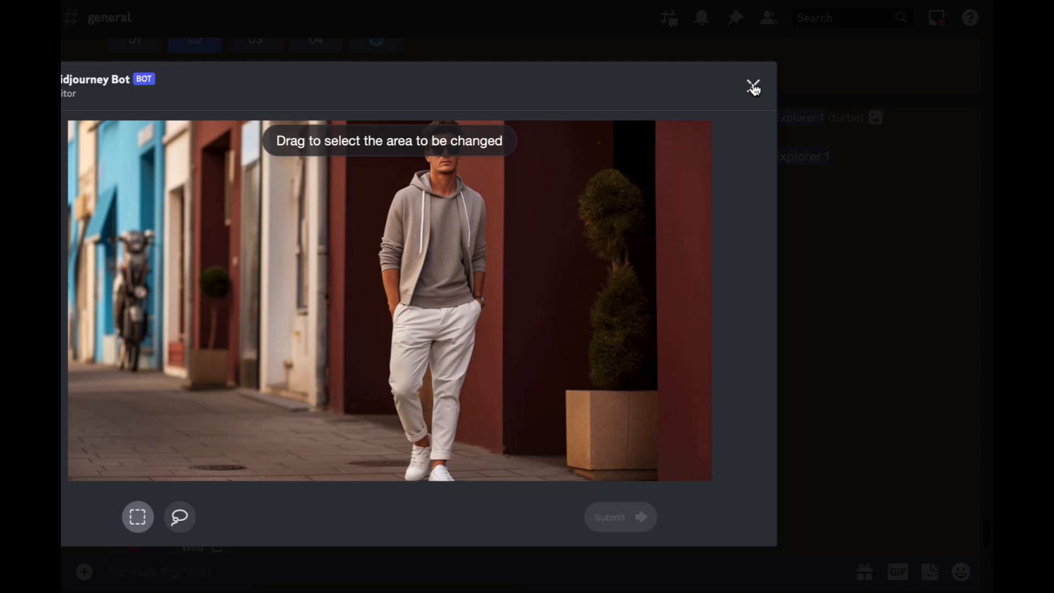
left_click(752, 87)
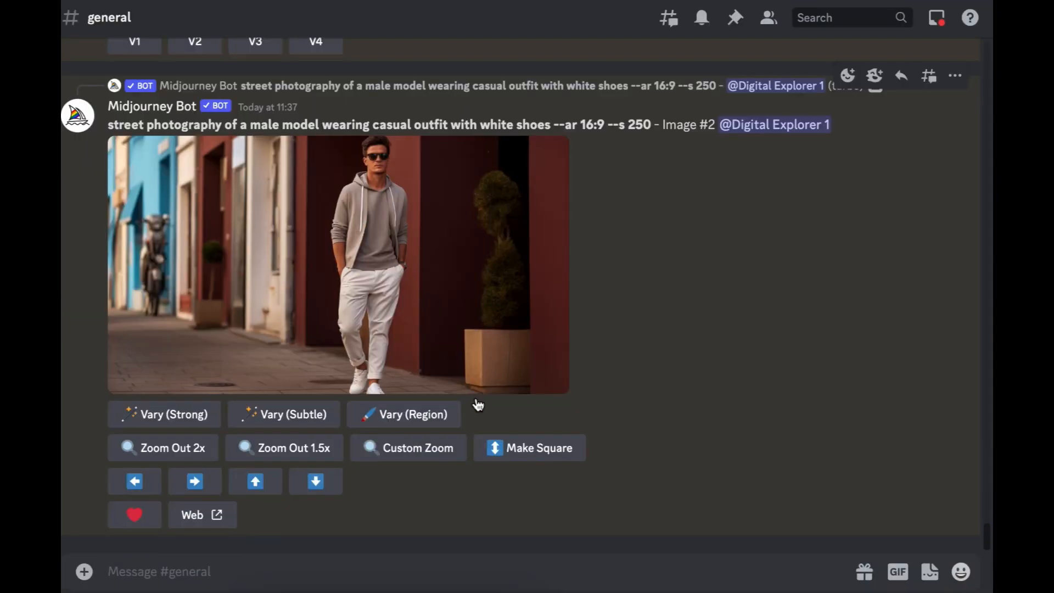
Step: Reopen Vary (Region) on Image #2 and switch to the lasso selection tool
left_click(404, 414)
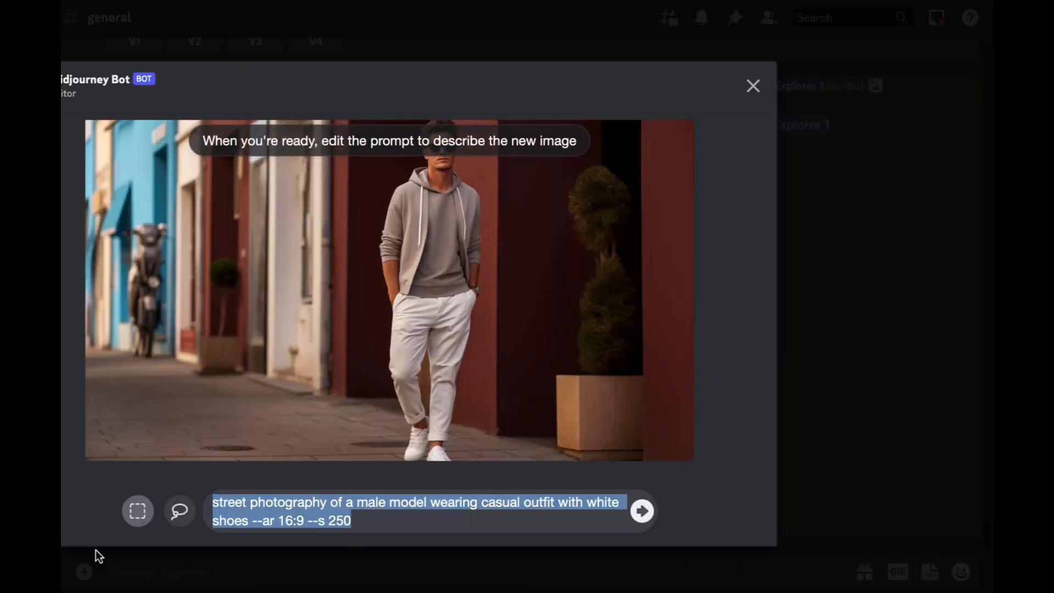
mouse_move(138, 511)
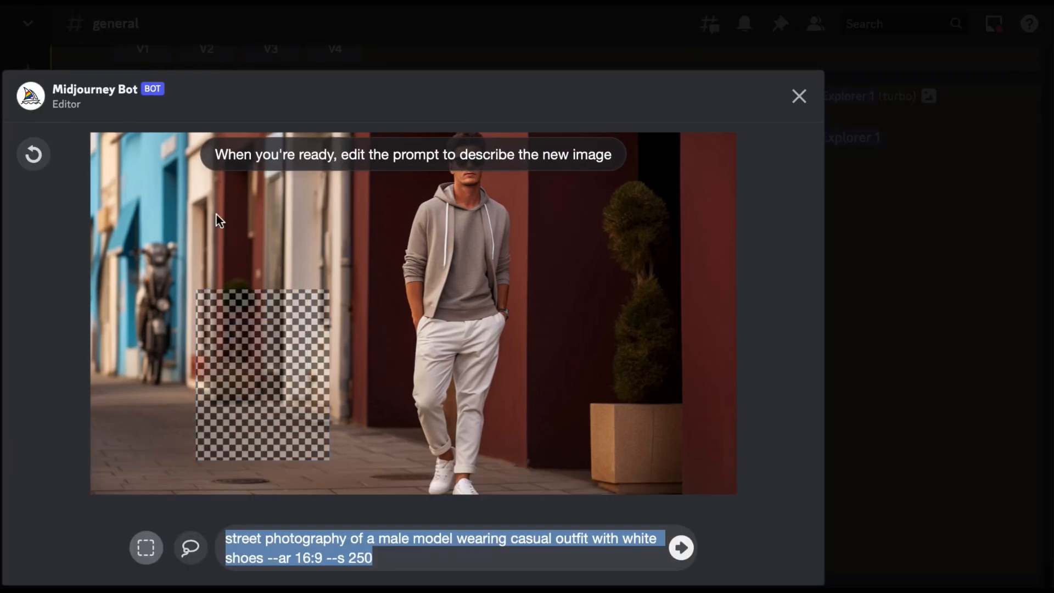
left_click(33, 153)
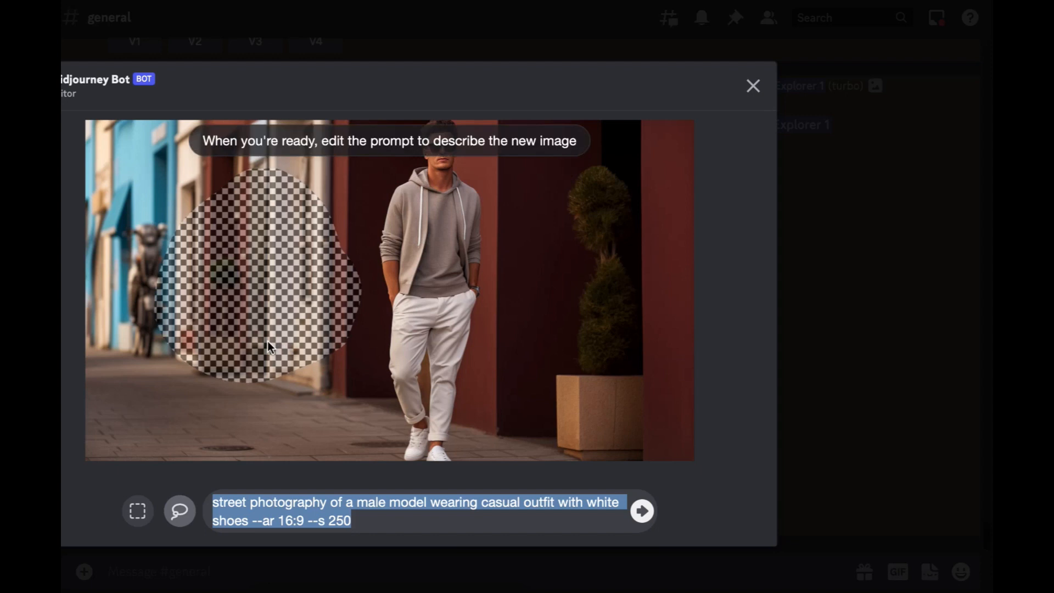
mouse_move(179, 511)
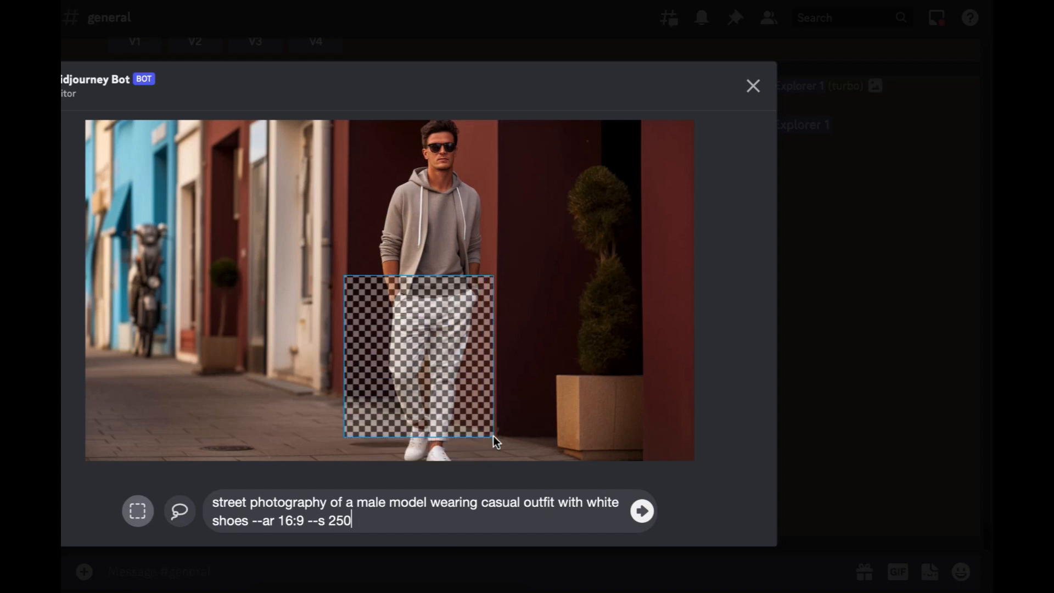
Step: Replace the region prompt with 'grey trousers --ar 16:9'
triple_click(414, 512)
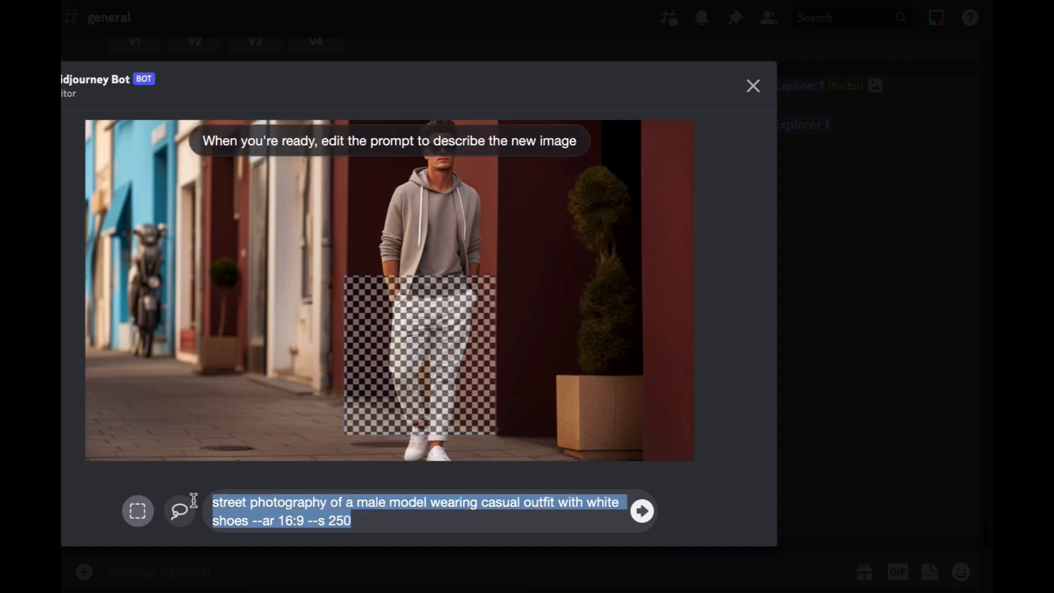
type("gr")
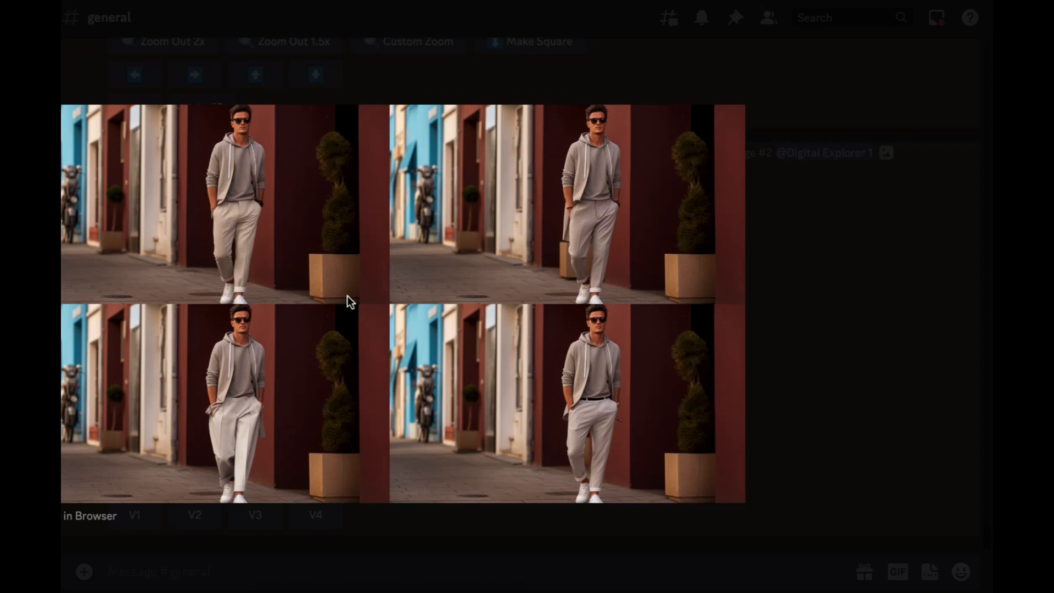
mouse_move(269, 258)
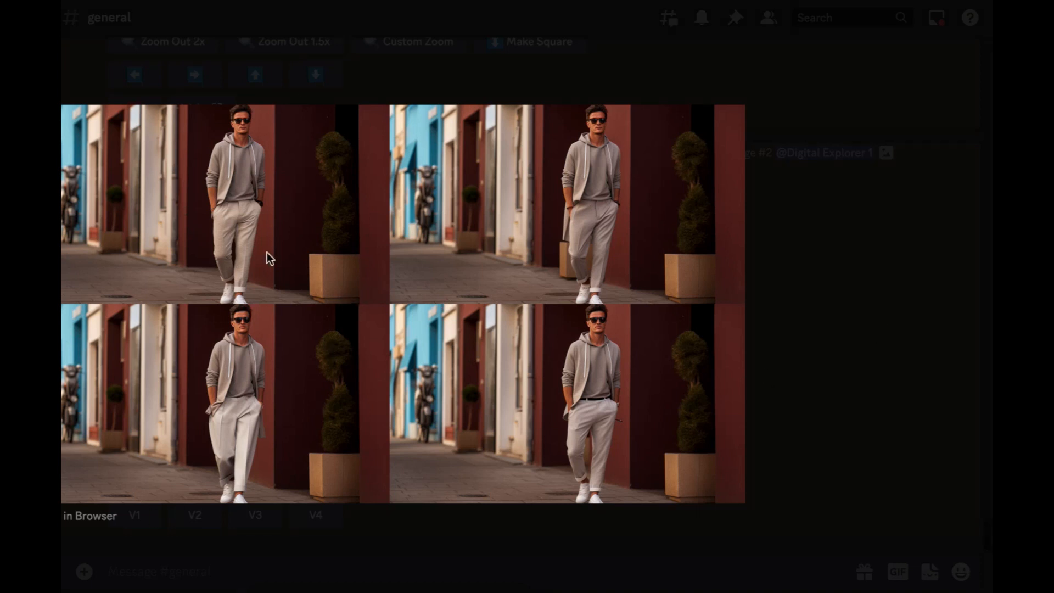
mouse_move(927, 235)
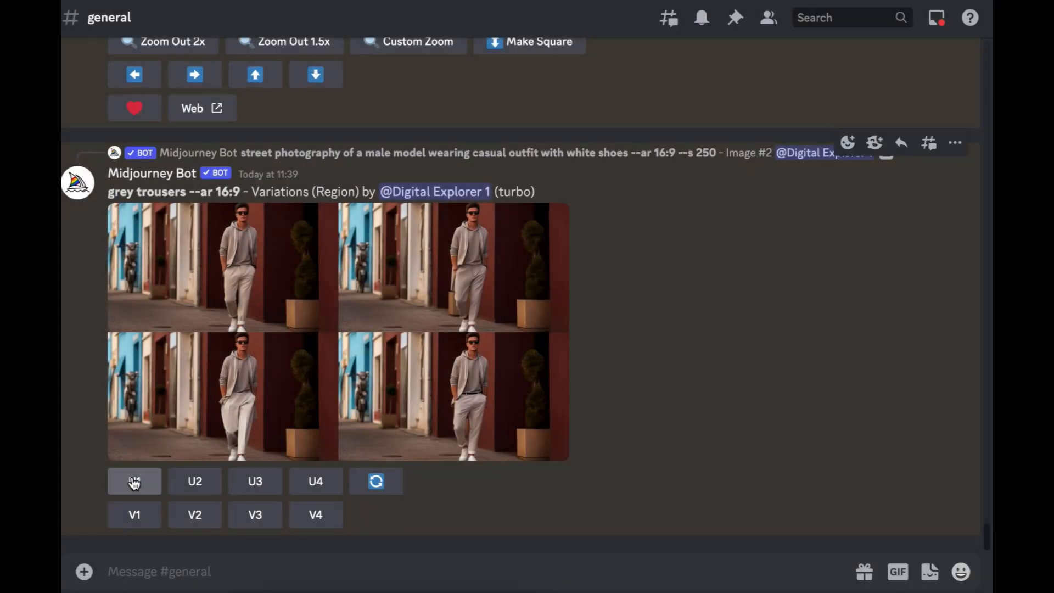
Step: Upscale the first grey-trousers variation and region-edit its torso with 'red t-shirt --ar 16:9'
left_click(134, 481)
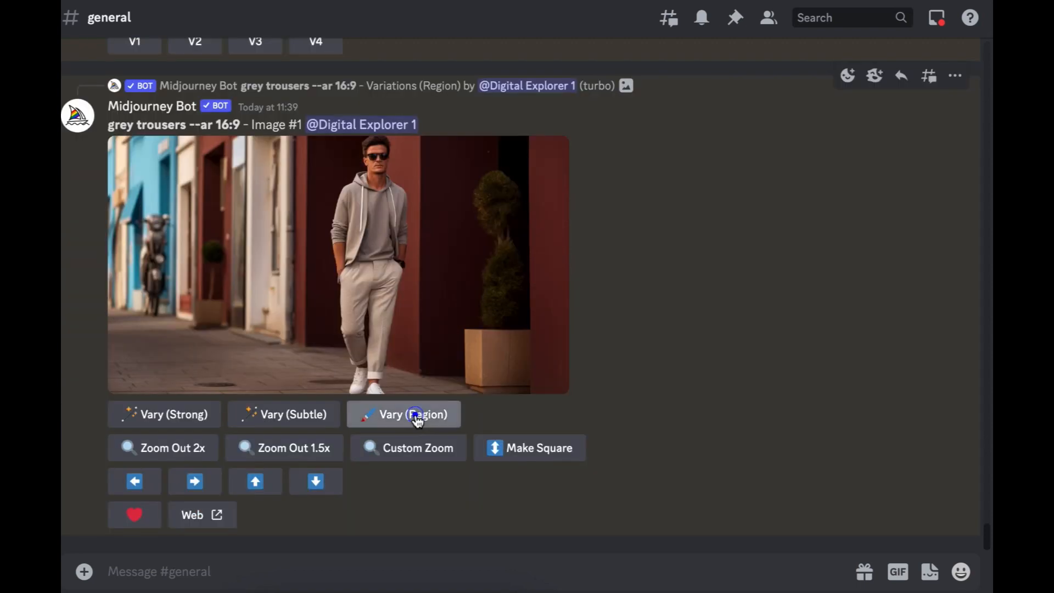
left_click(404, 414)
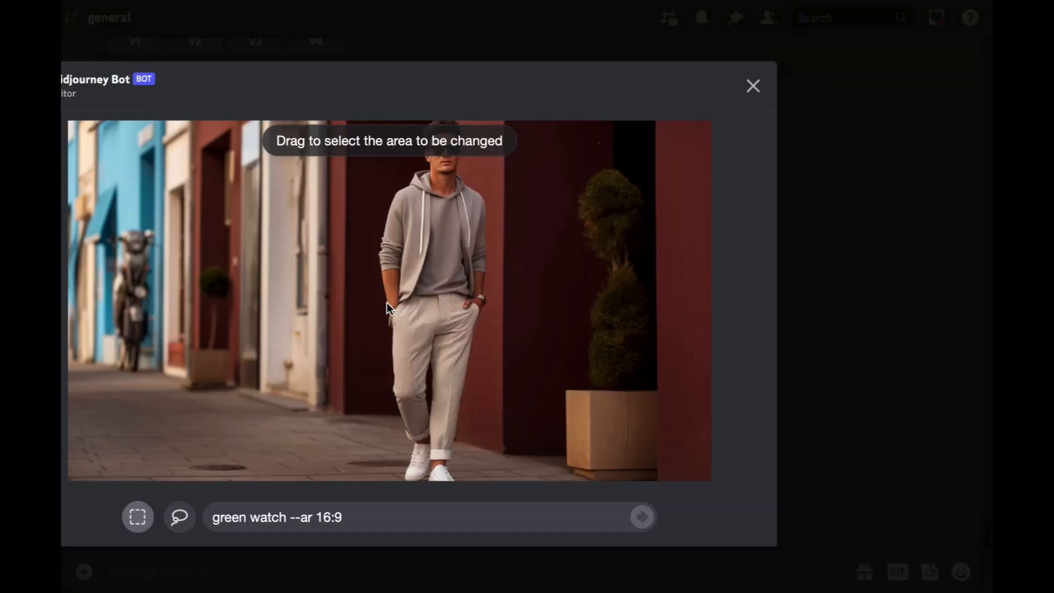
mouse_move(320, 336)
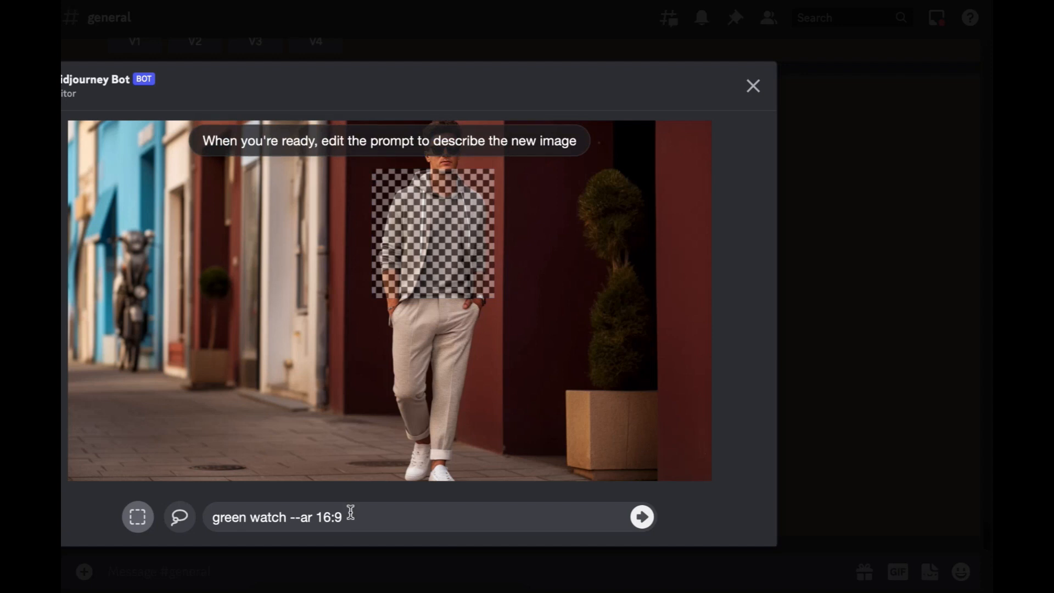
type("red t-s")
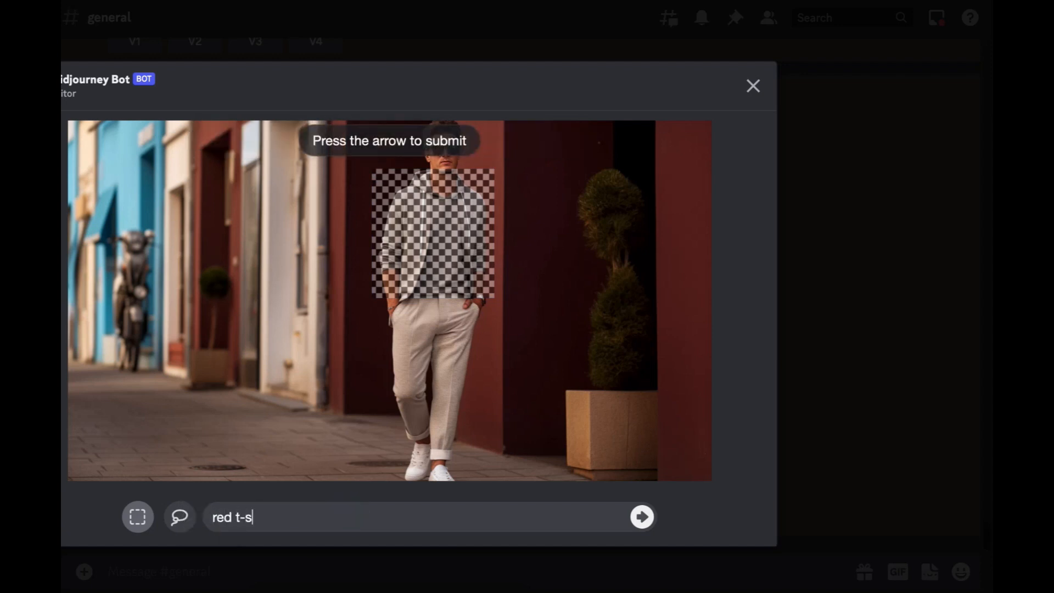
left_click(639, 516)
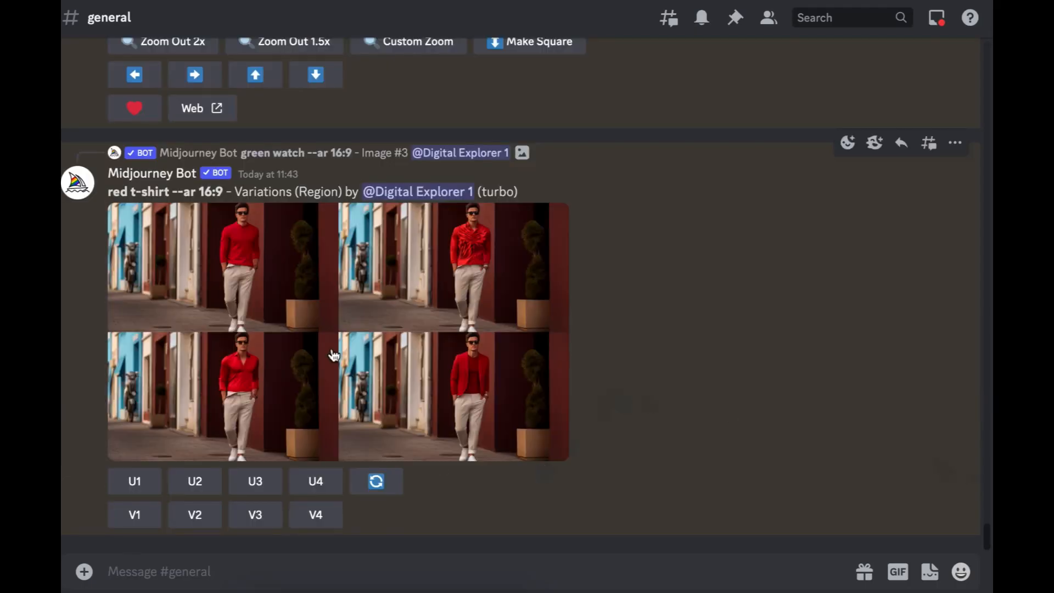
Step: Preview the red-top variations, then upscale the fourth one with the red blazer
left_click(329, 356)
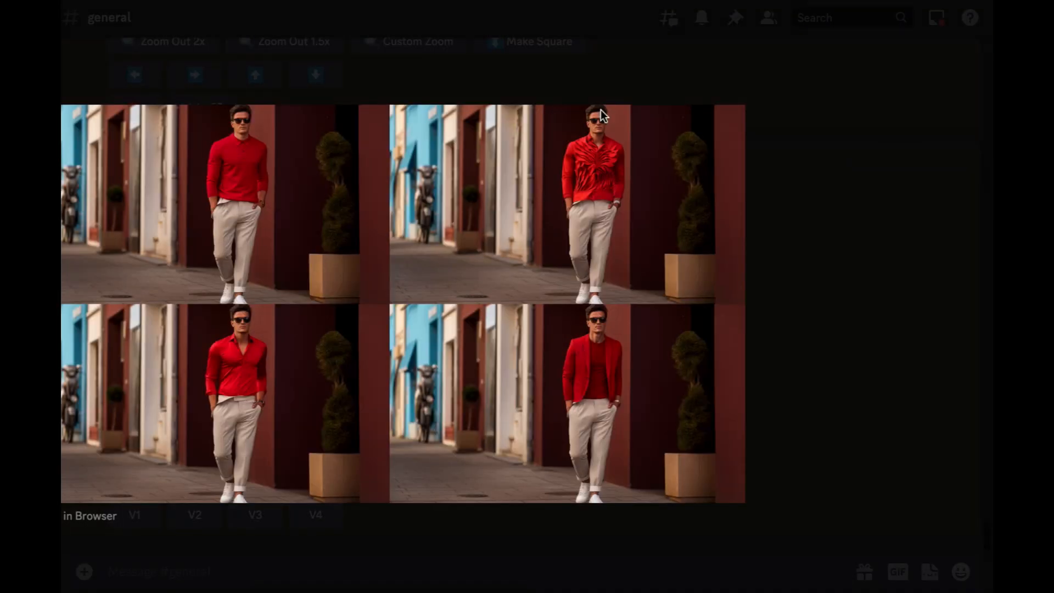
mouse_move(642, 353)
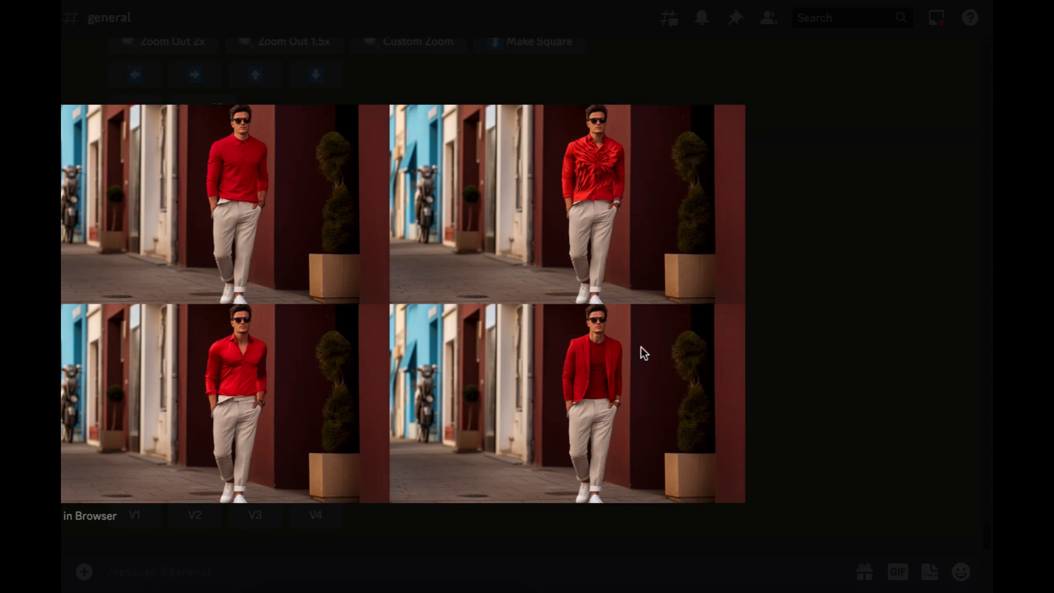
mouse_move(330, 382)
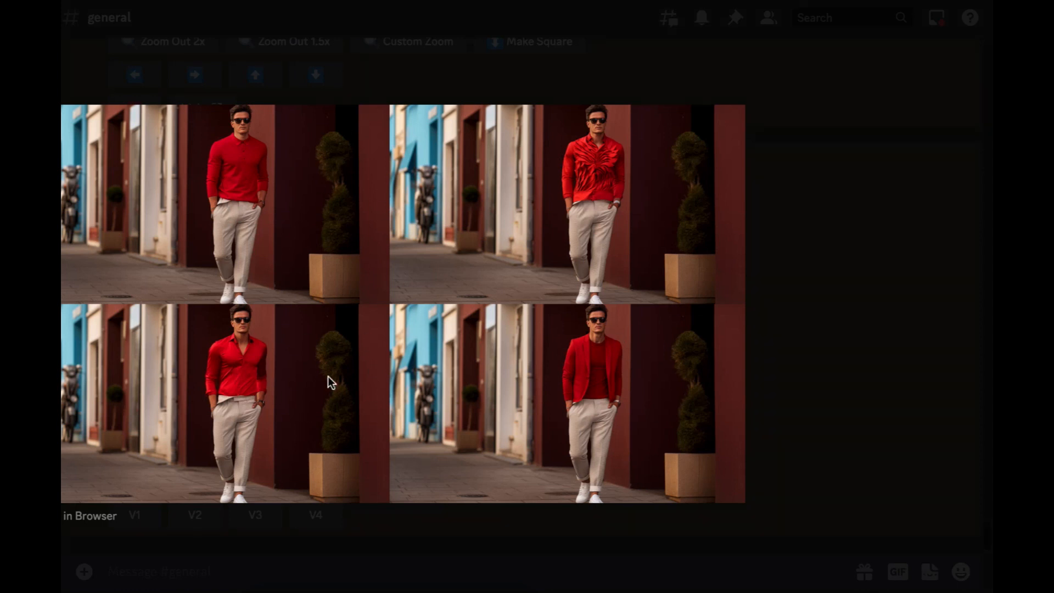
mouse_move(785, 377)
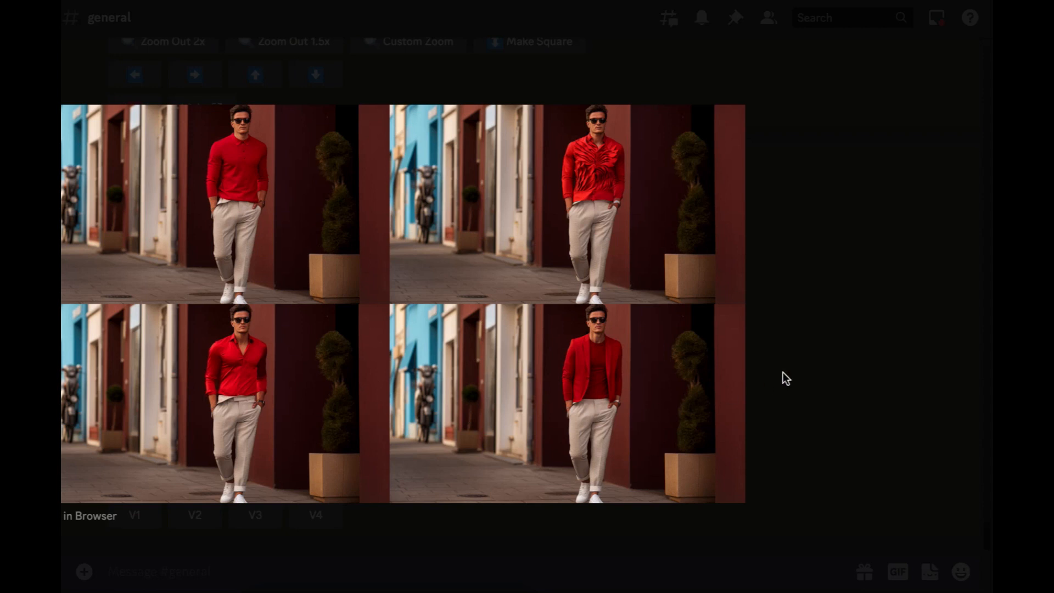
scroll("up", 3)
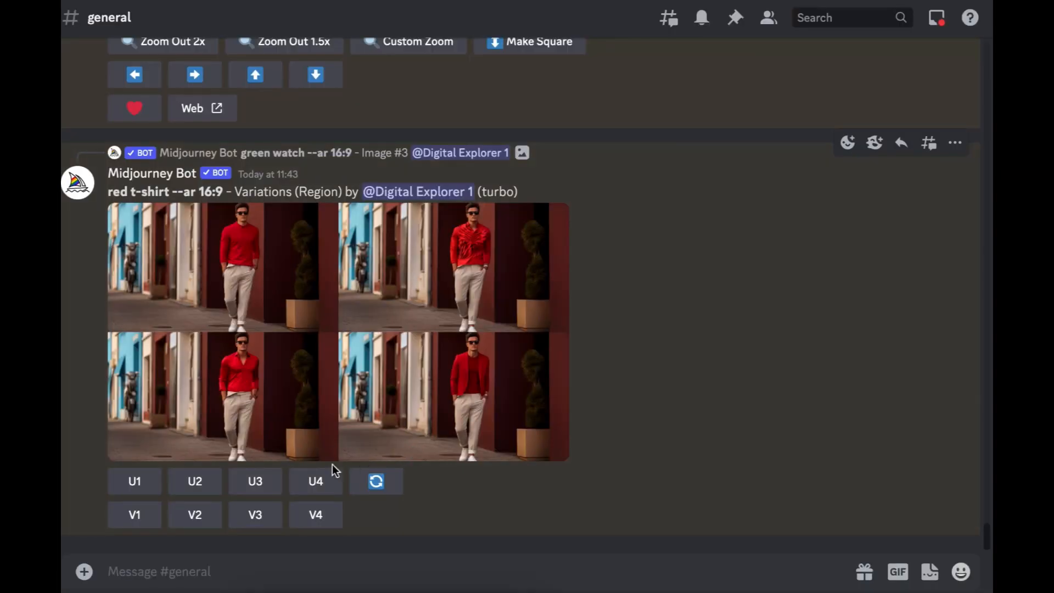
left_click(315, 481)
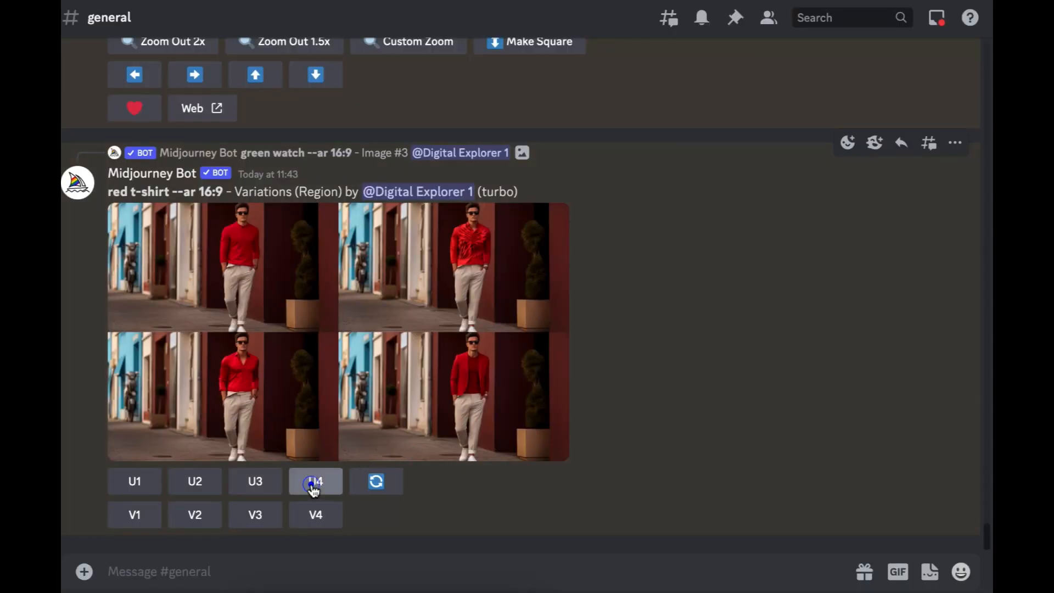
left_click(315, 481)
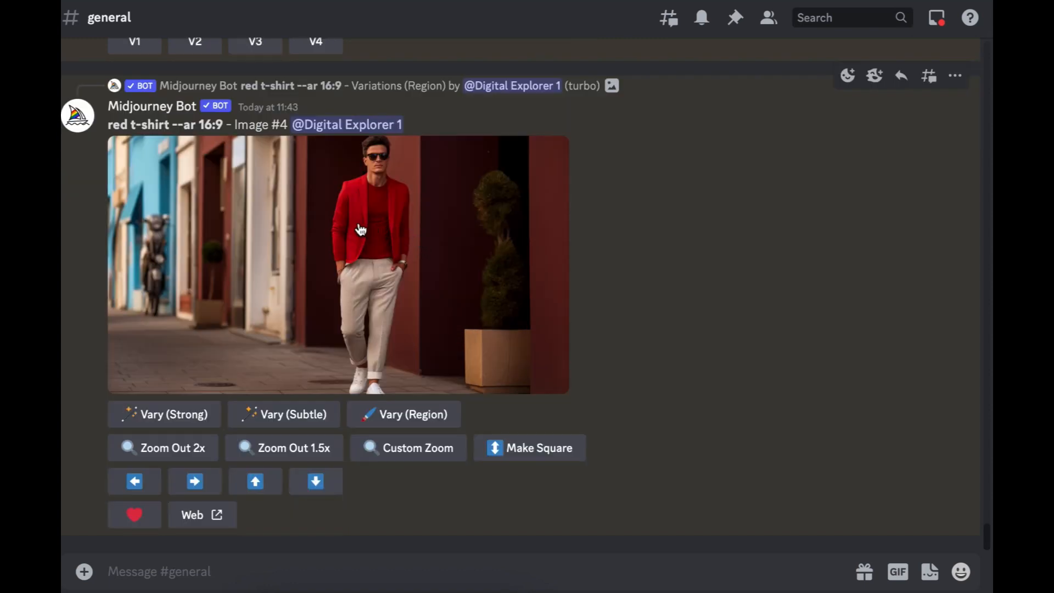
mouse_move(377, 160)
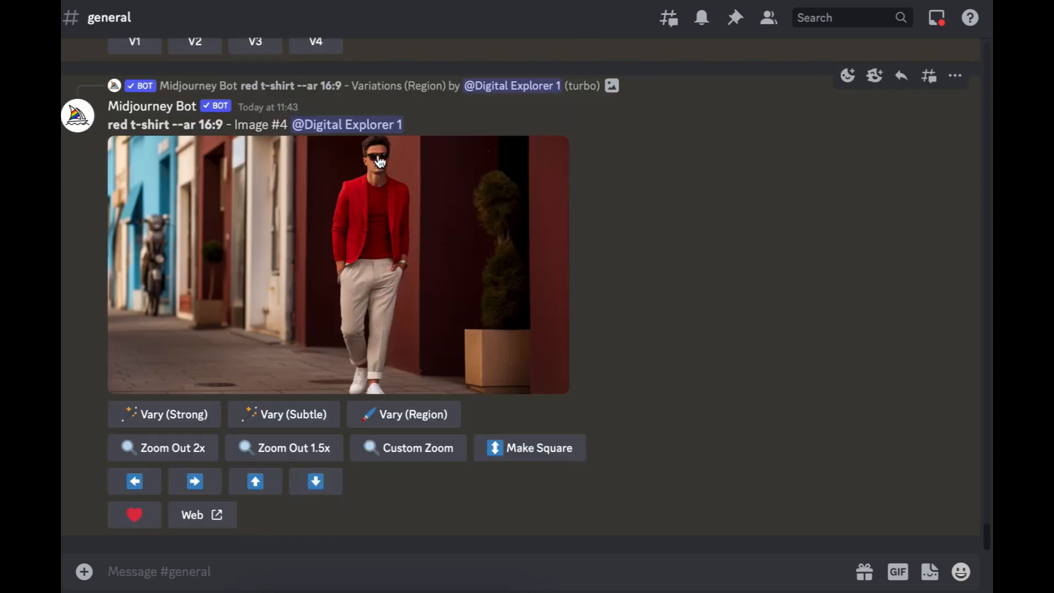
Step: Region-edit the red blazer image's head with the prompt 'wearing a grey hat'
left_click(404, 414)
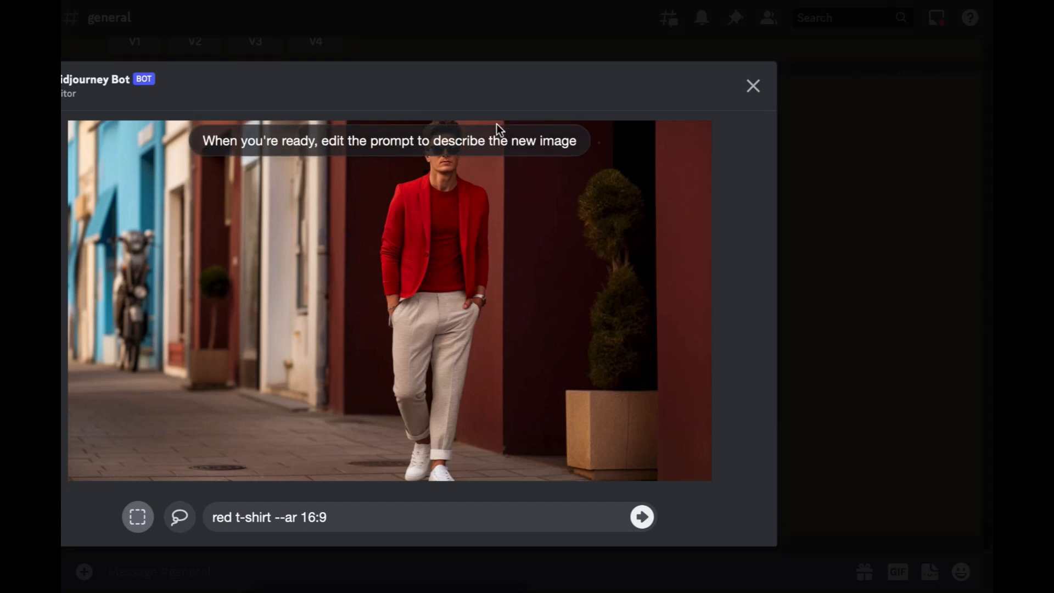
mouse_move(489, 130)
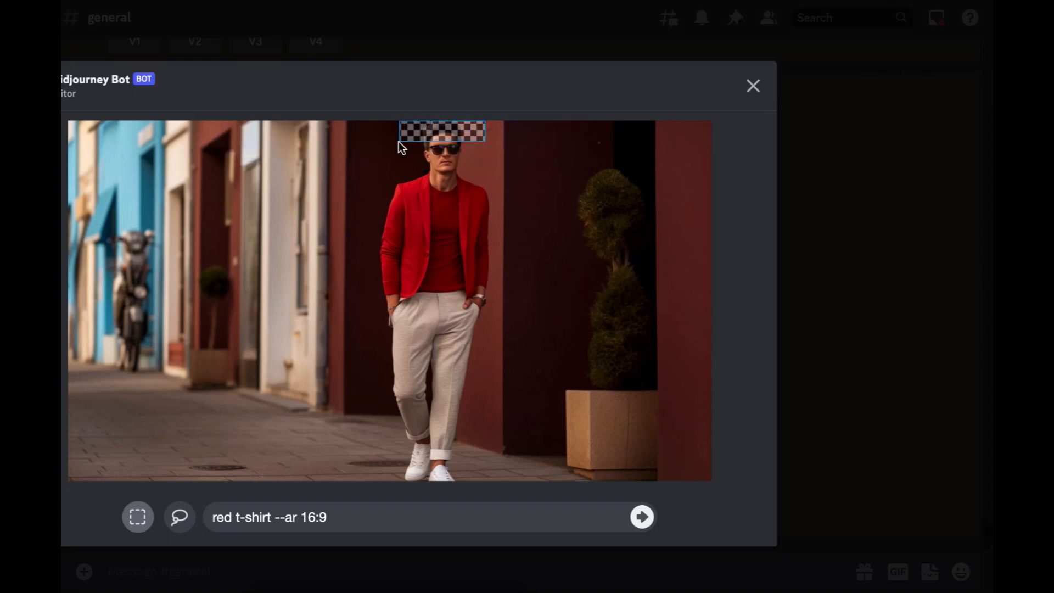
left_click(178, 517)
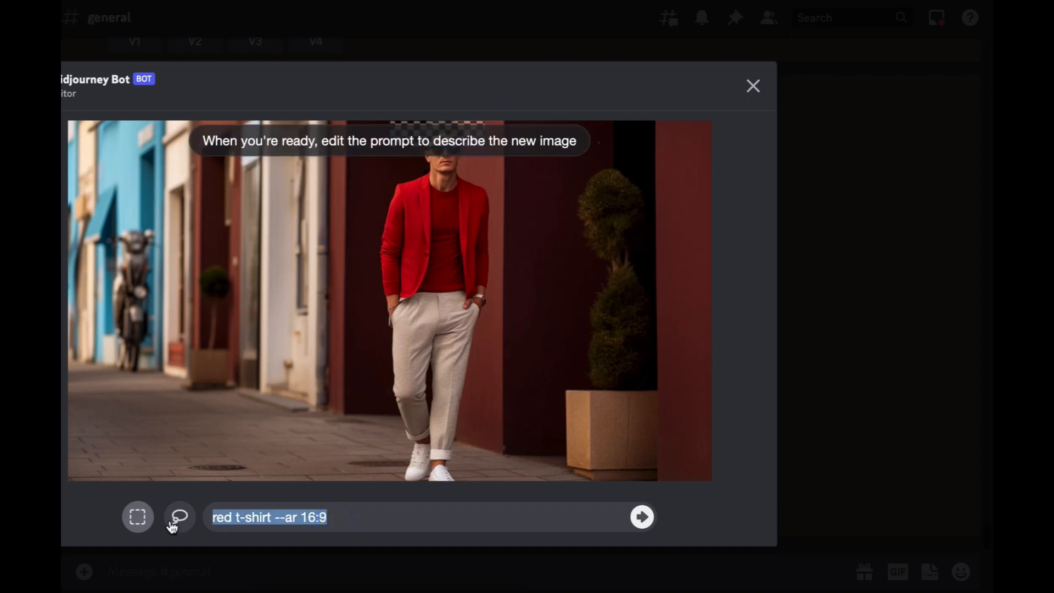
type("wearing a g")
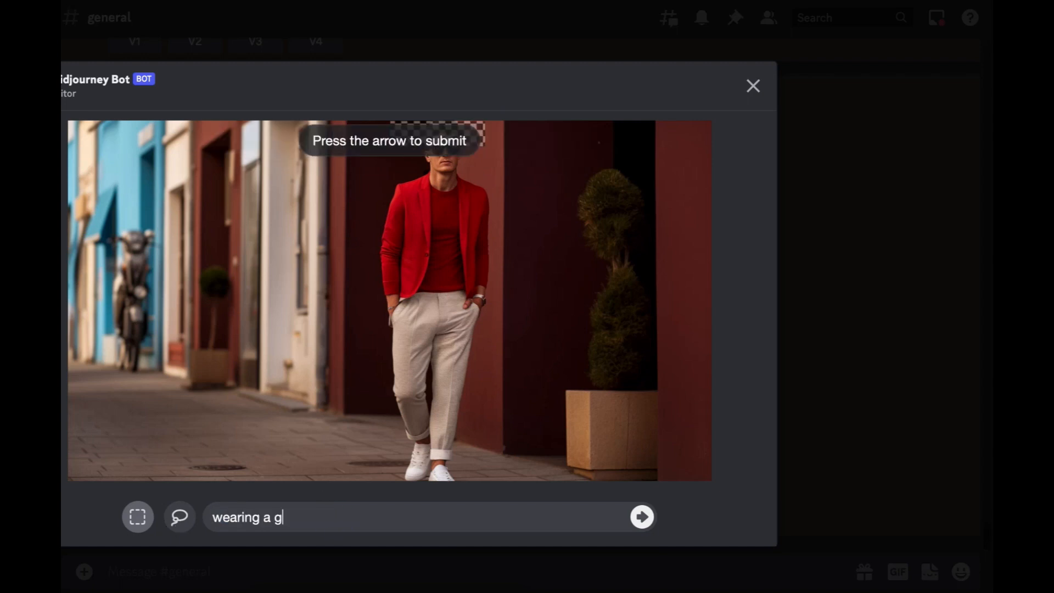
type("rey hat")
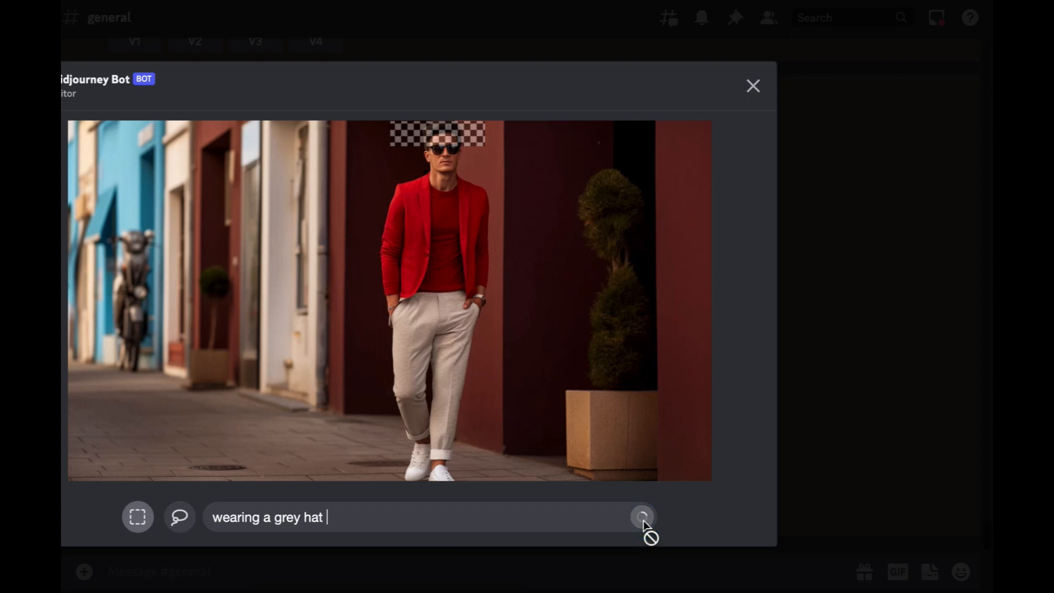
left_click(641, 517)
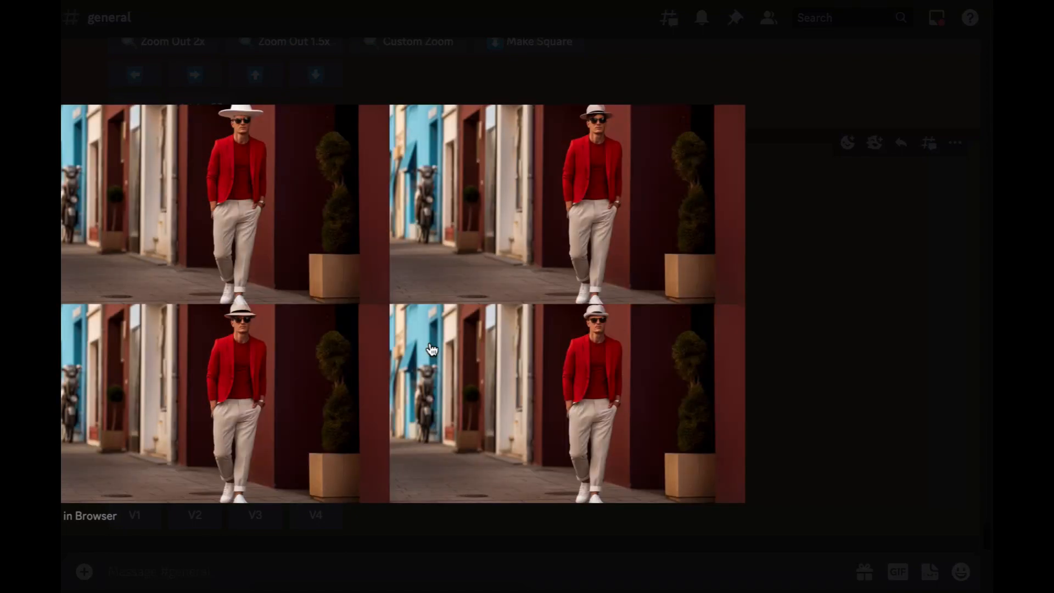
mouse_move(449, 283)
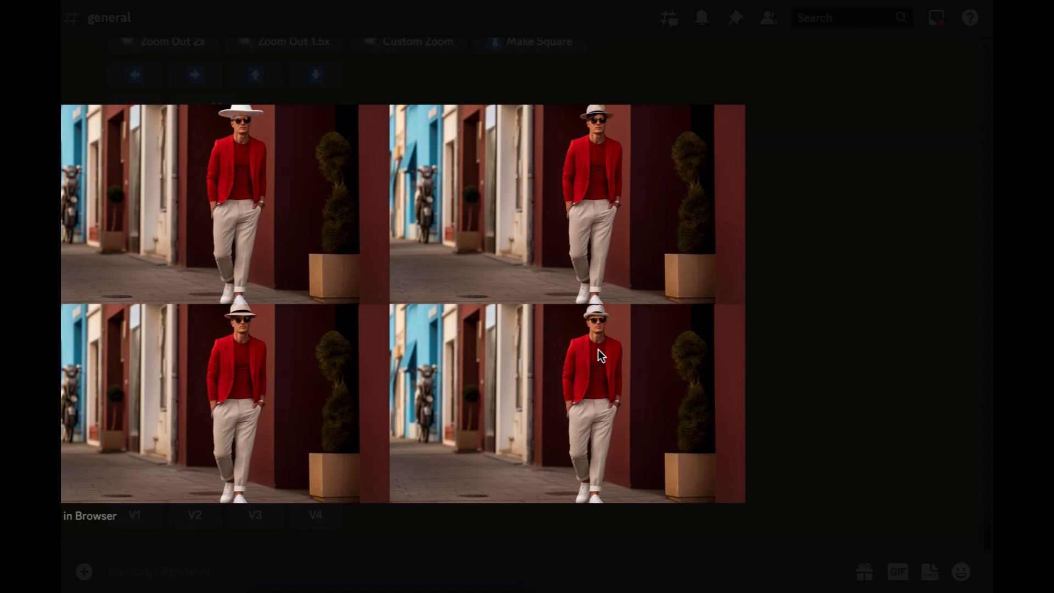
mouse_move(597, 355)
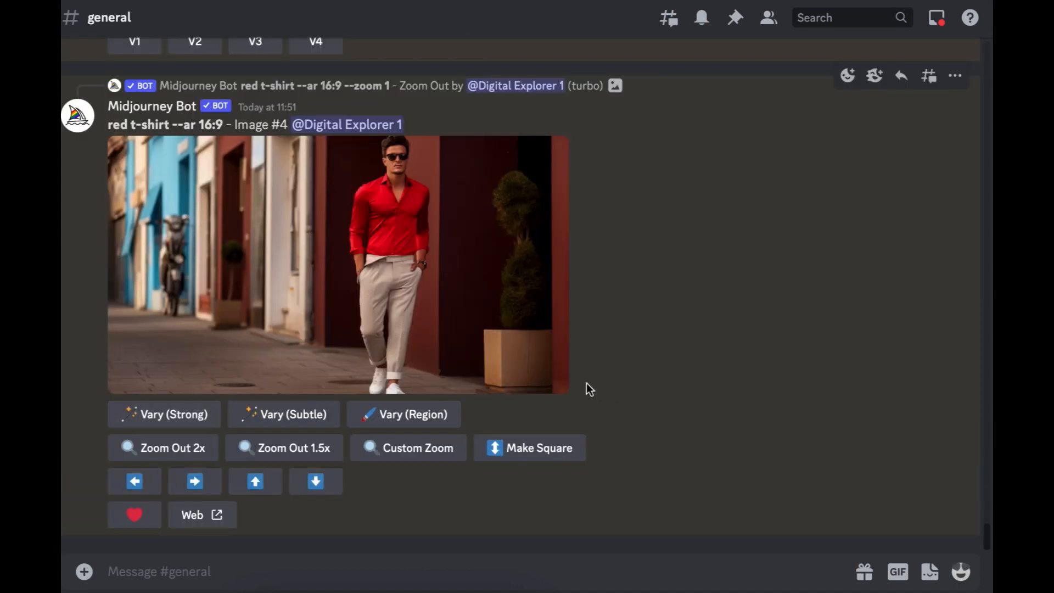
mouse_move(476, 326)
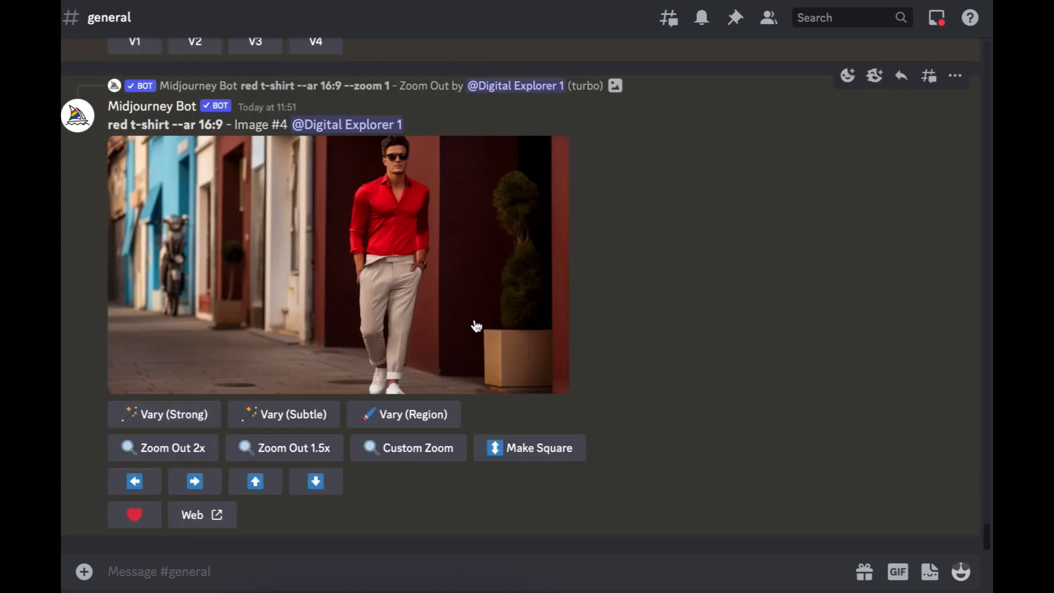
Step: Open Vary (Region) on the red-shirt image and change the prompt to 'in river'
left_click(403, 414)
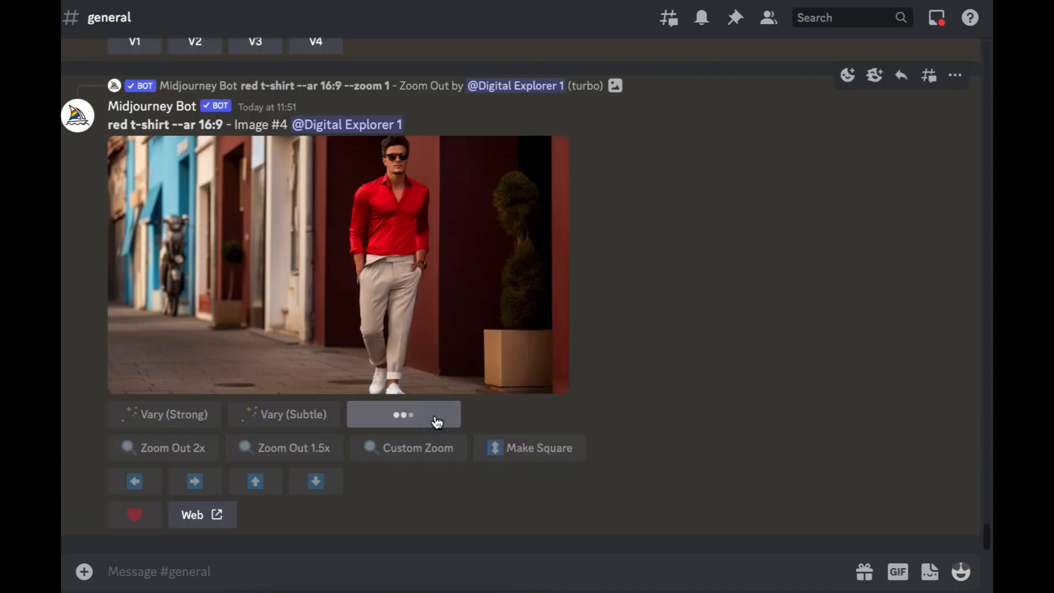
left_click(404, 414)
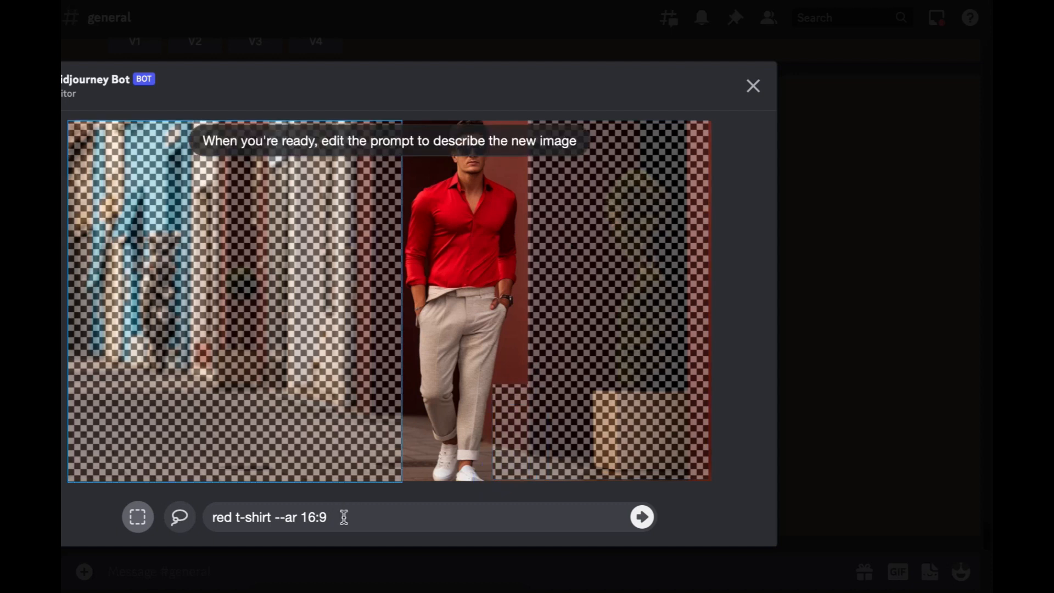
type("in ri")
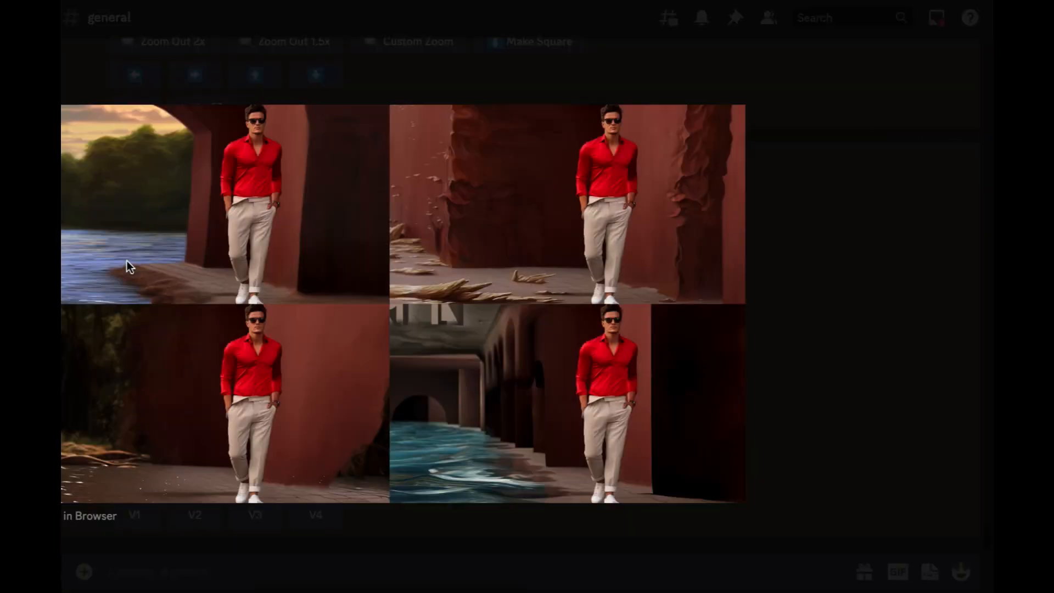
mouse_move(106, 121)
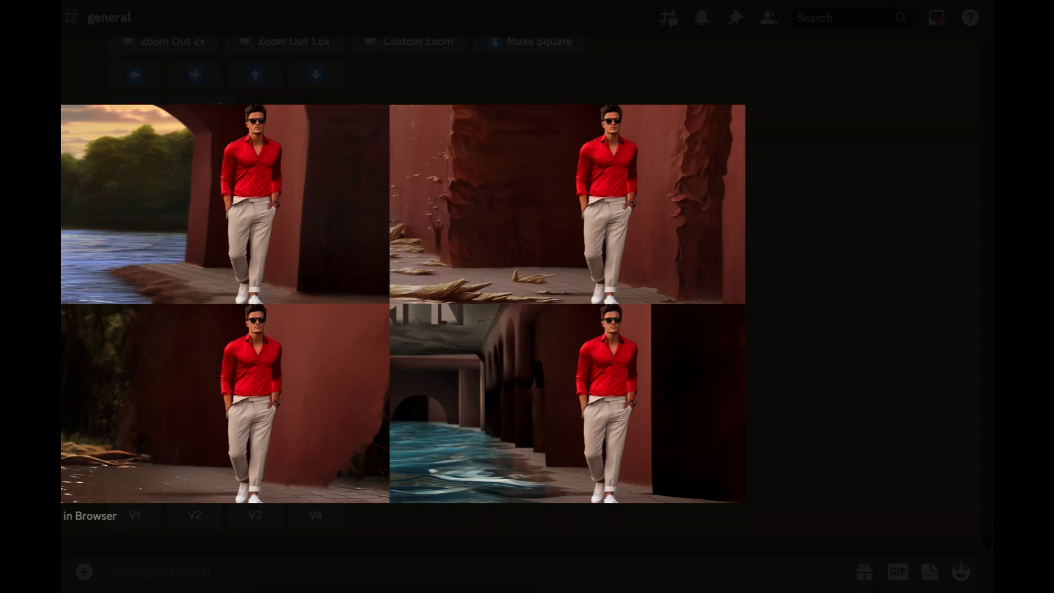
mouse_move(530, 439)
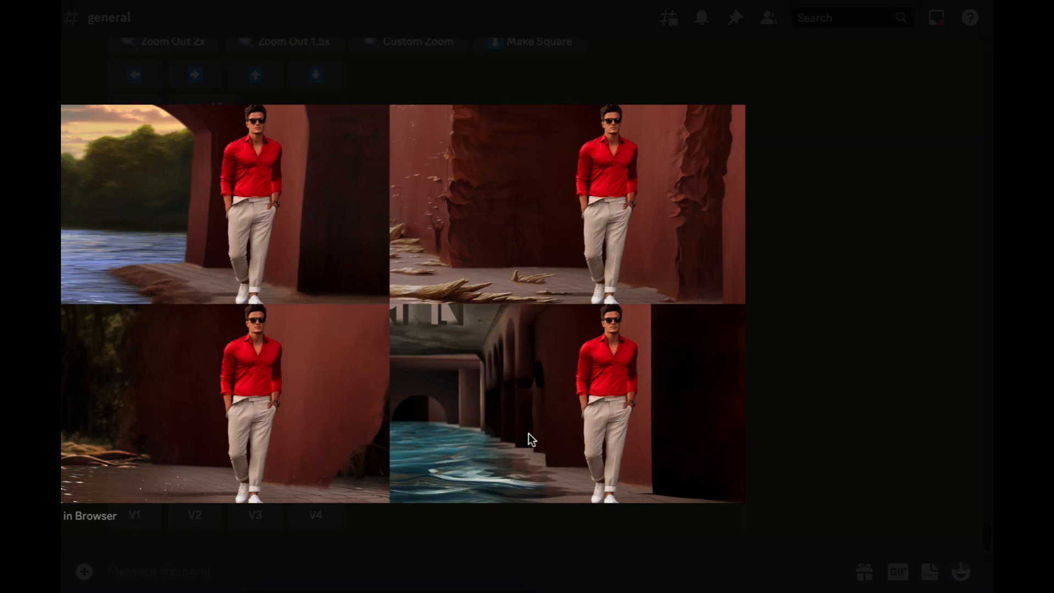
mouse_move(311, 350)
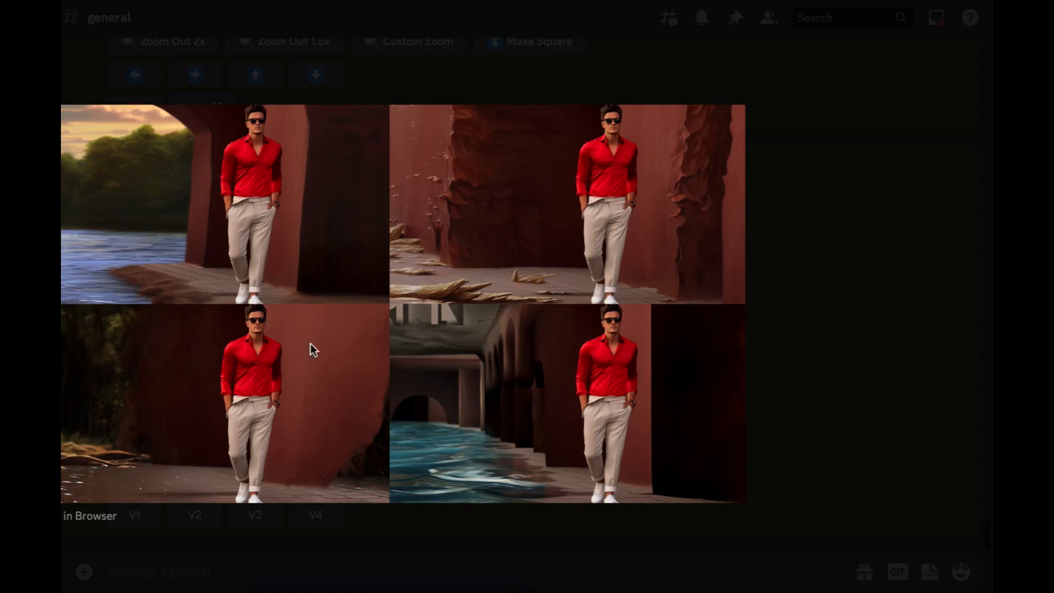
mouse_move(932, 350)
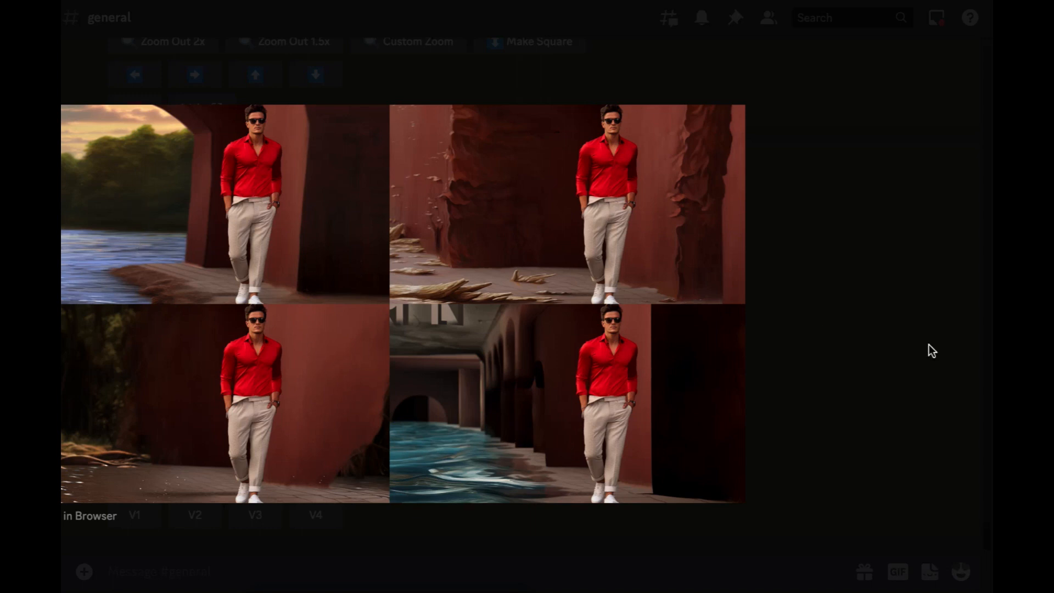
left_click(135, 481)
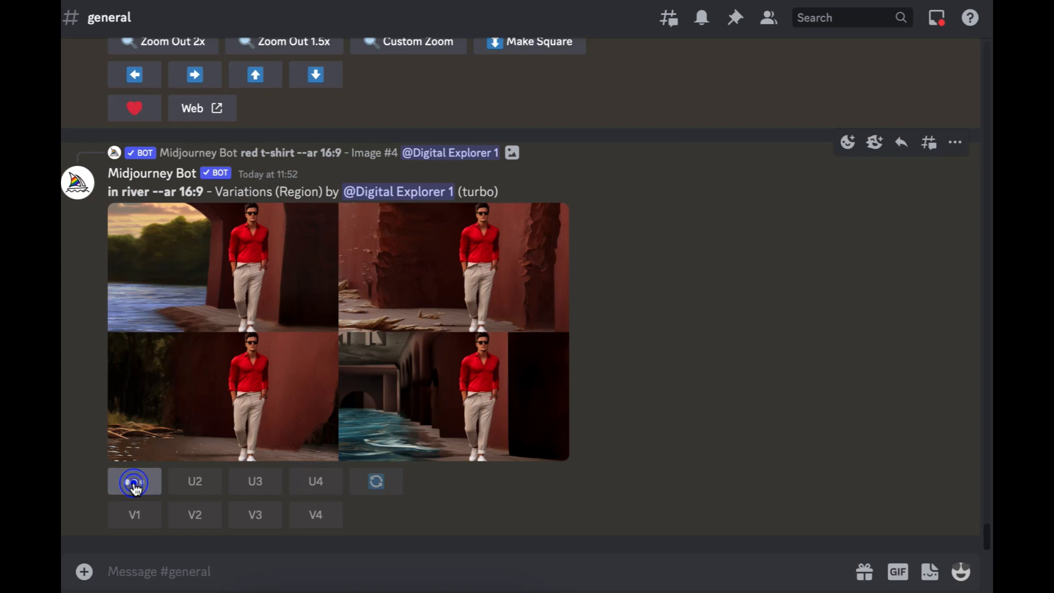
Step: Upscale the riverside image, open Vary (Region), and select the old prompt for replacement
left_click(135, 481)
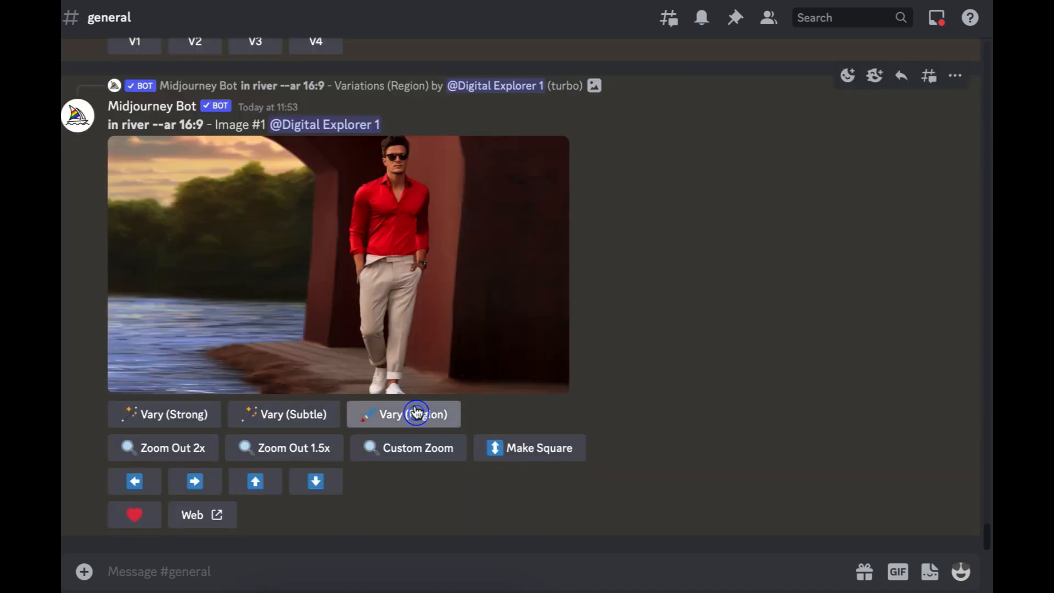
left_click(404, 414)
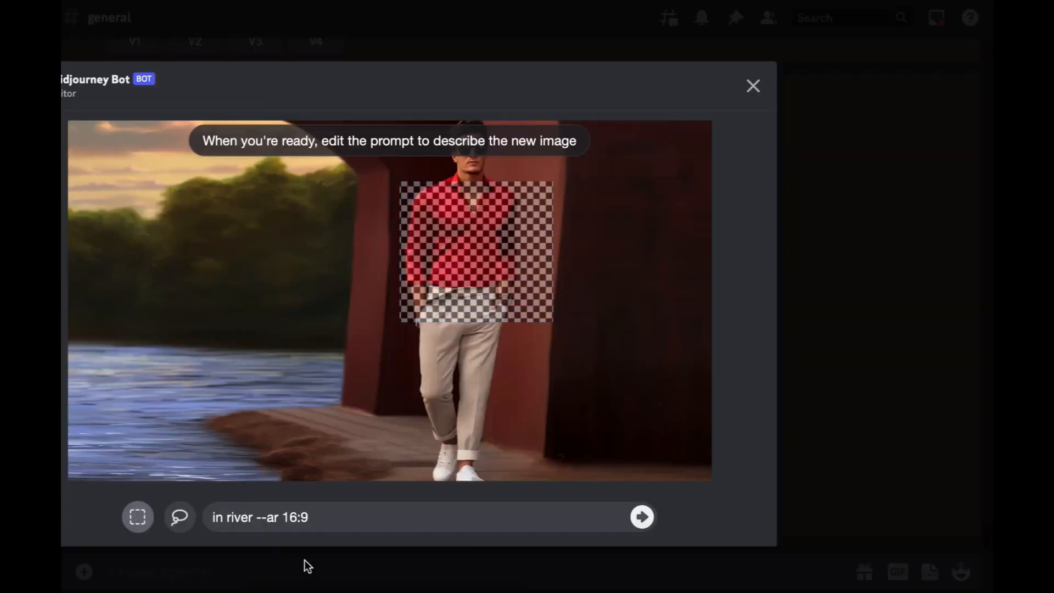
triple_click(259, 517)
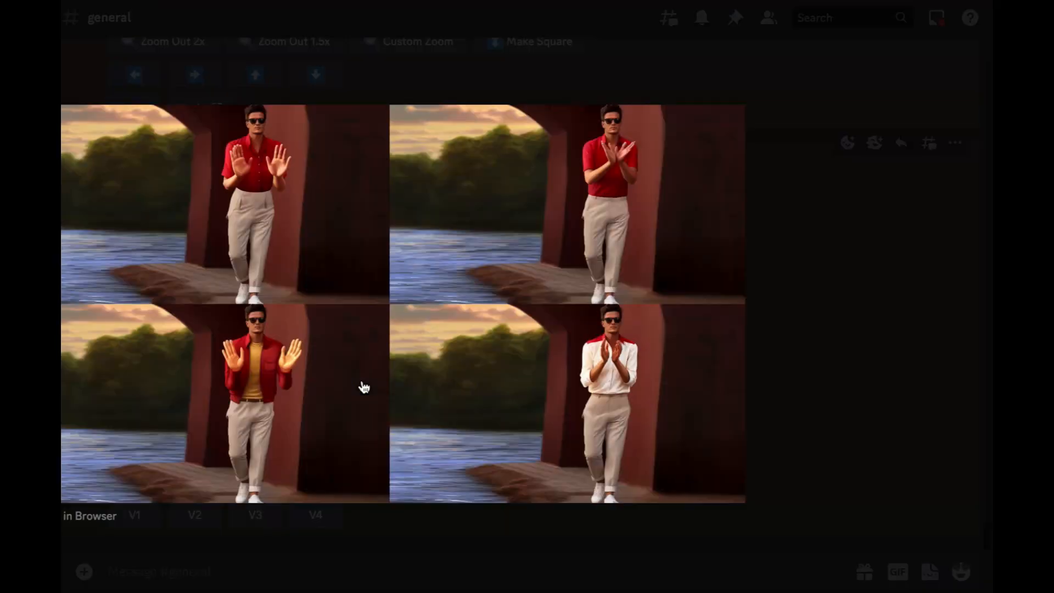
mouse_move(343, 178)
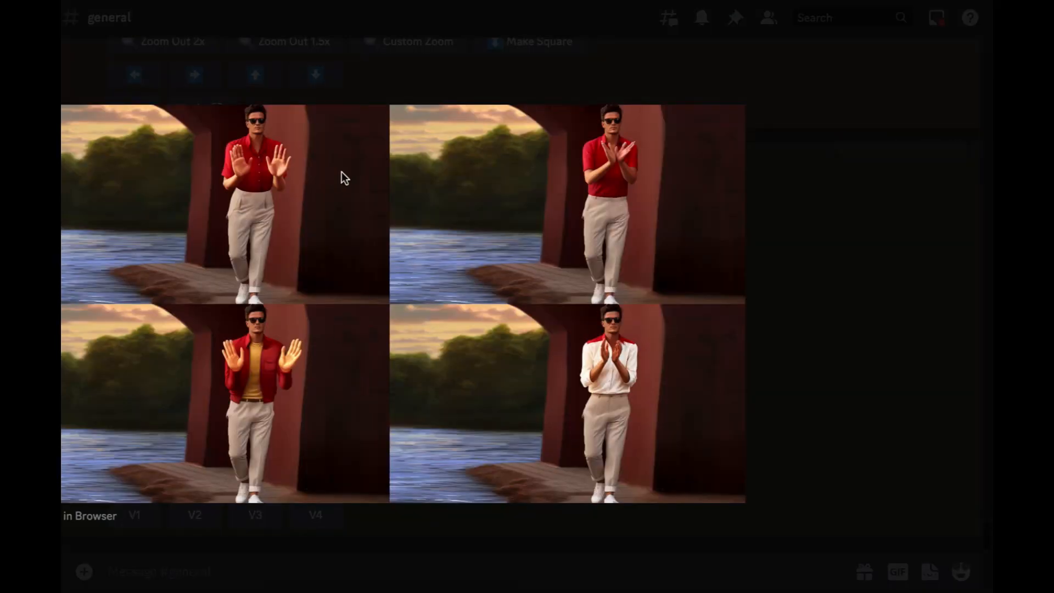
mouse_move(235, 192)
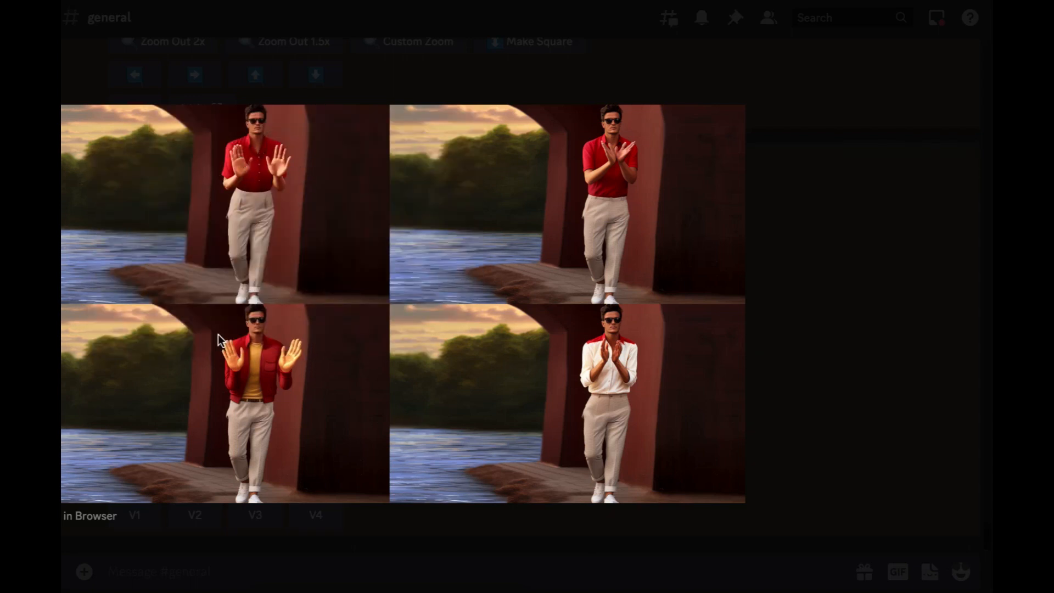
mouse_move(622, 380)
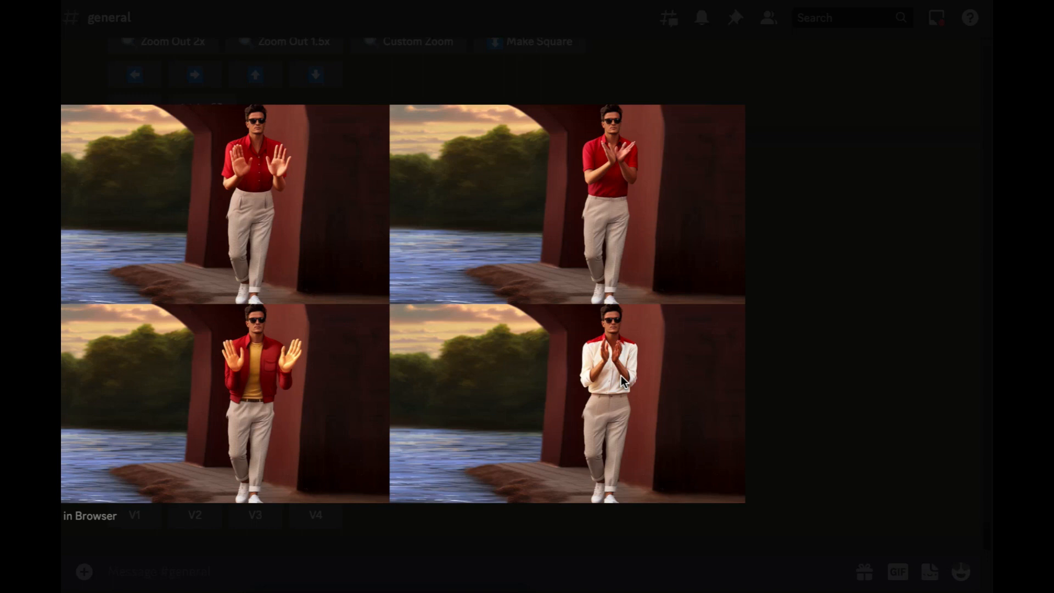
mouse_move(775, 410)
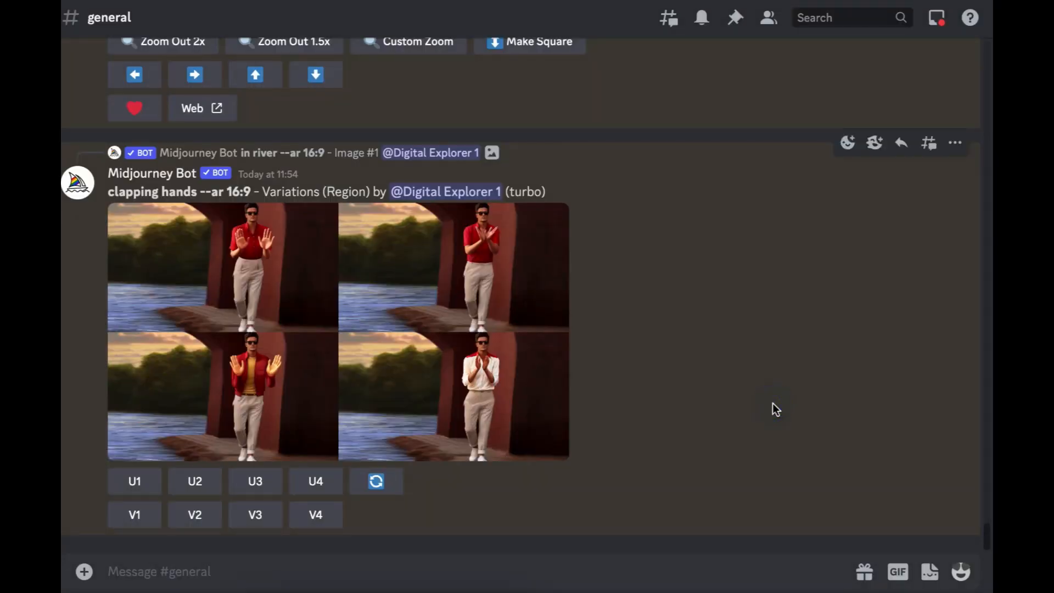
mouse_move(466, 471)
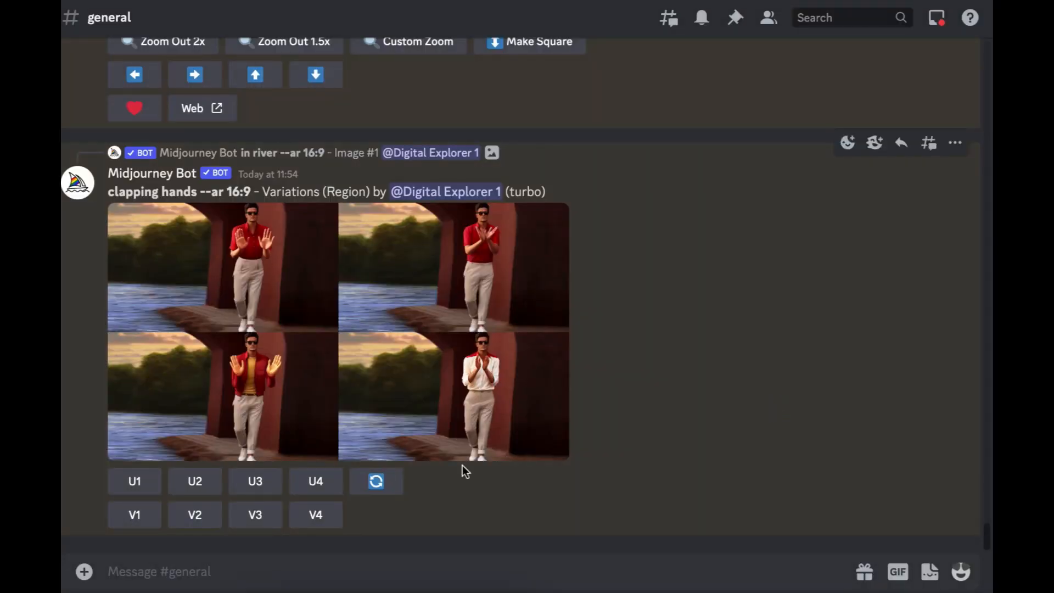
mouse_move(315, 481)
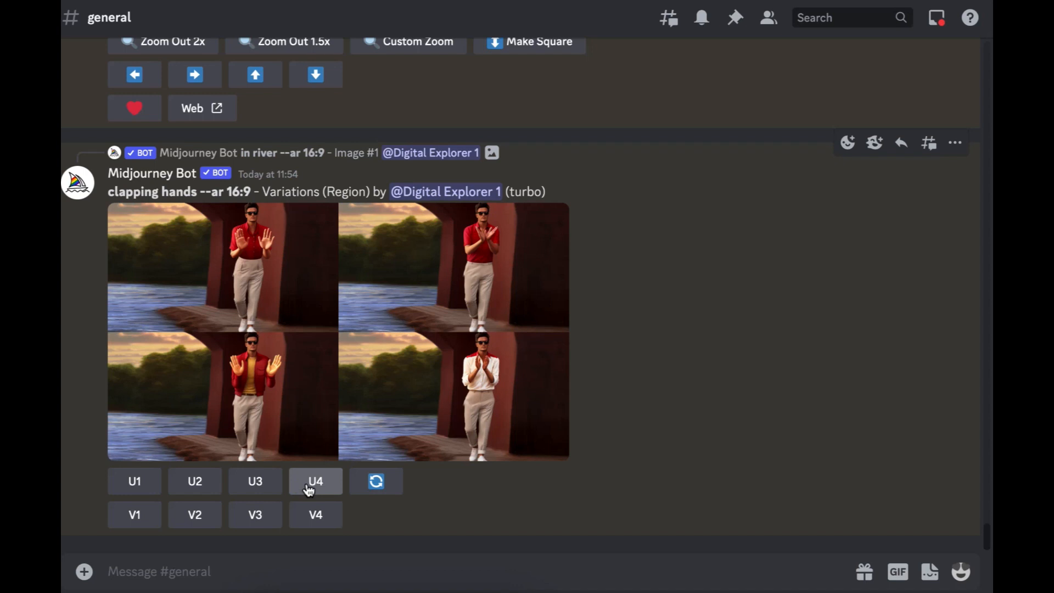
Step: Upscale clapping variation 4 and submit a Vary (Region) edit with prompt 'a boat'
left_click(314, 481)
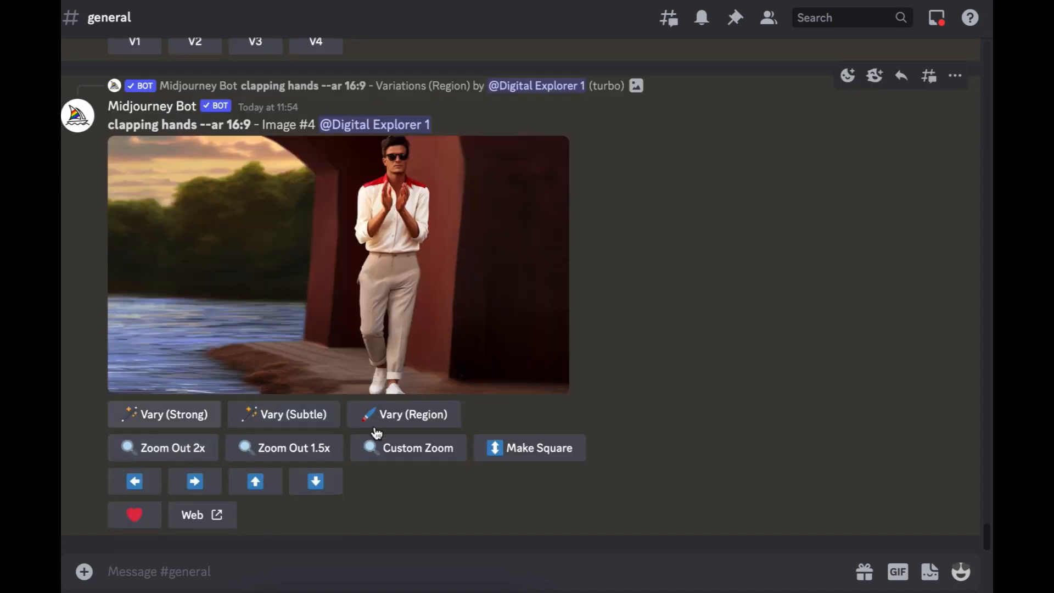
left_click(403, 414)
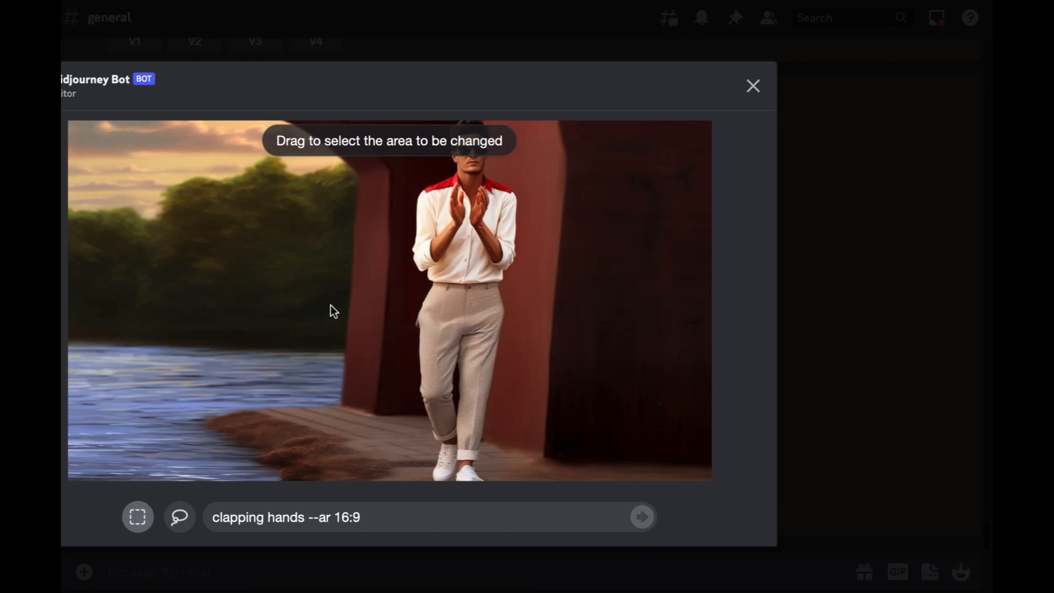
mouse_move(95, 234)
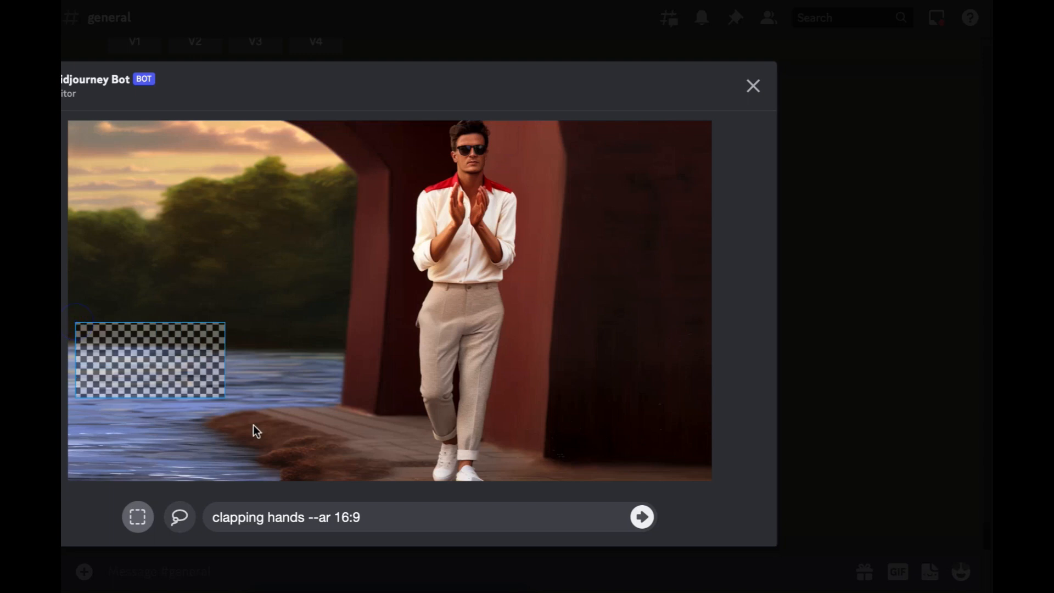
type("a boat")
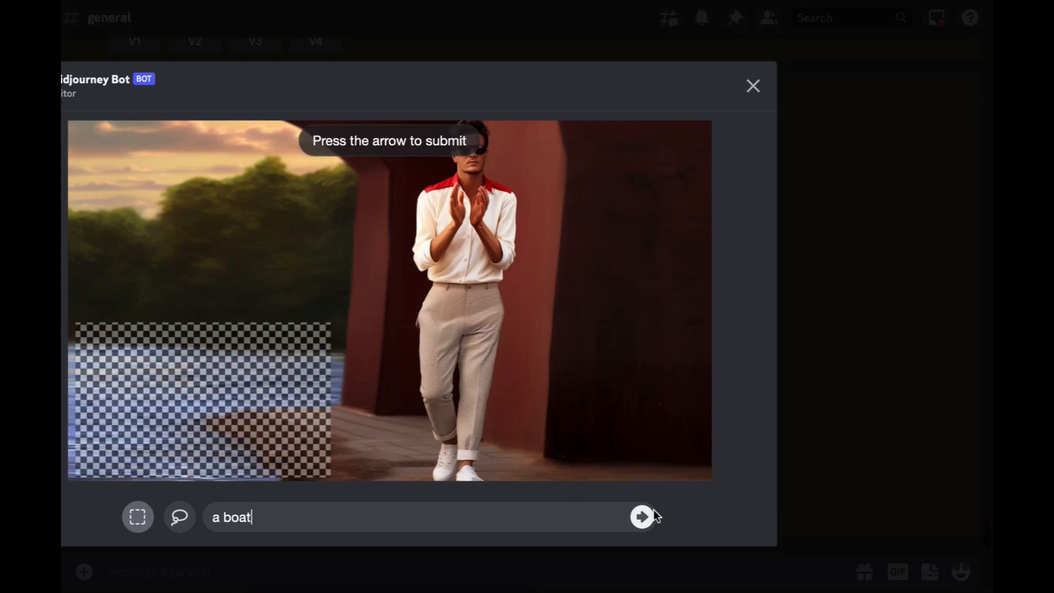
left_click(641, 516)
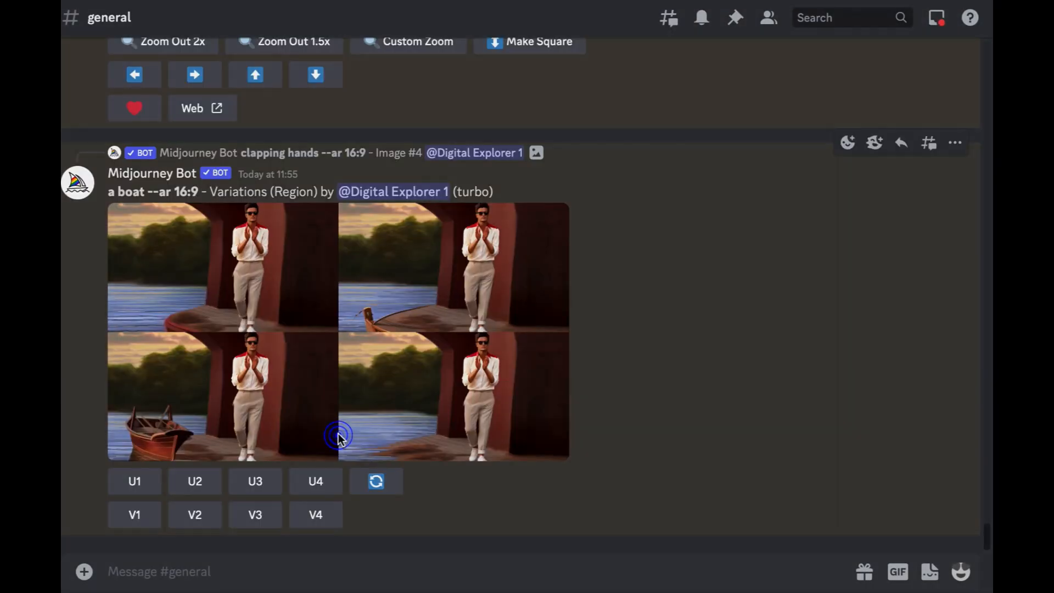
left_click(338, 437)
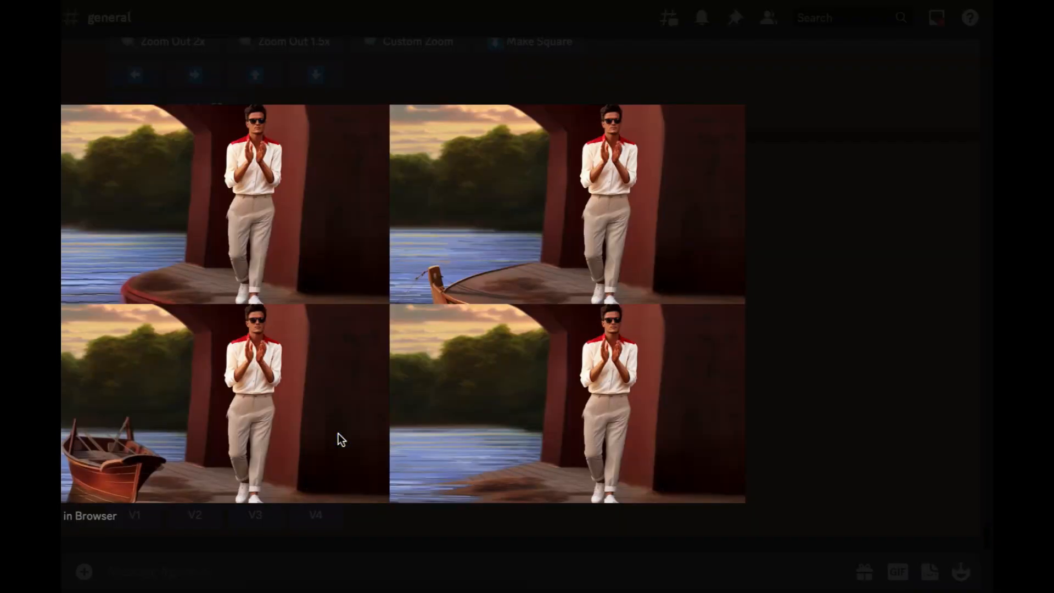
mouse_move(430, 282)
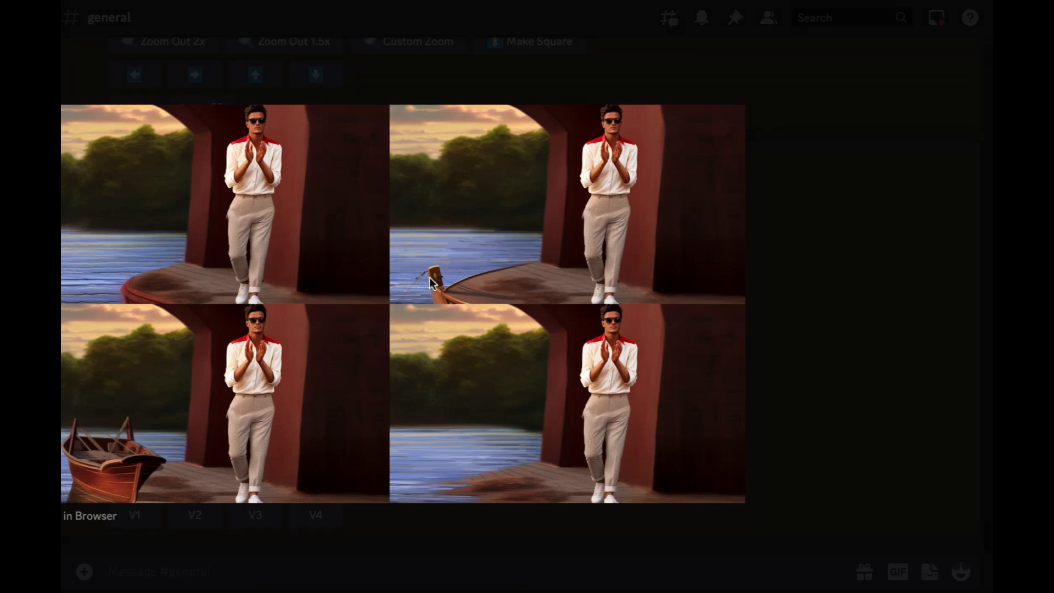
mouse_move(469, 303)
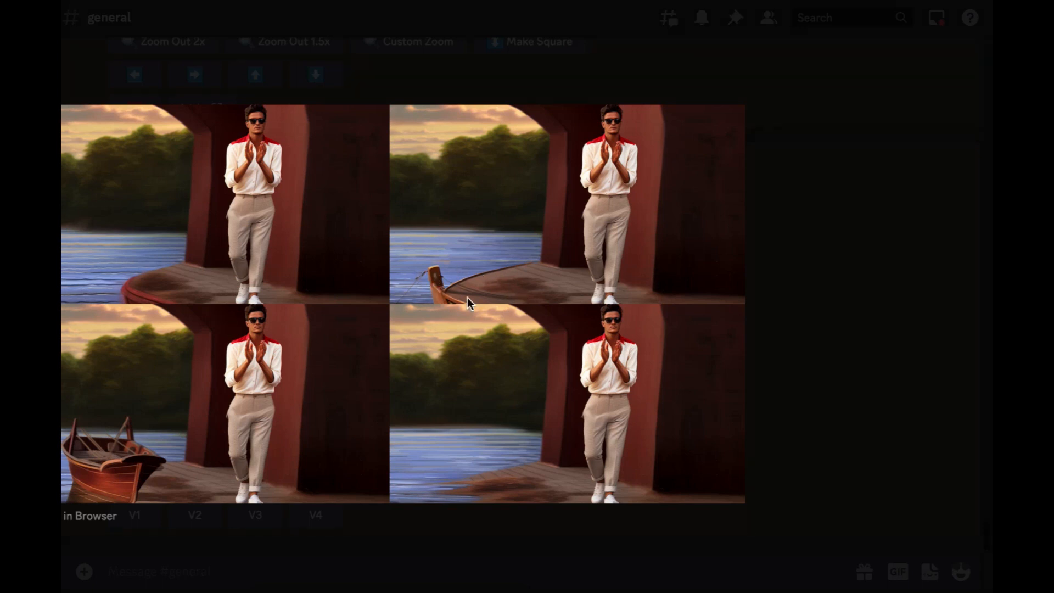
mouse_move(478, 303)
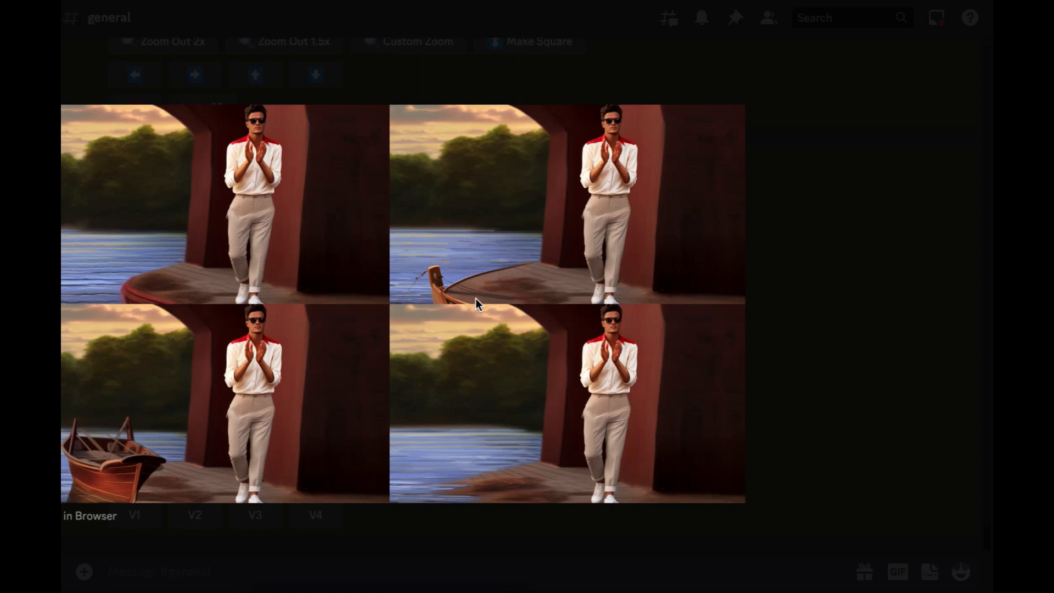
mouse_move(98, 466)
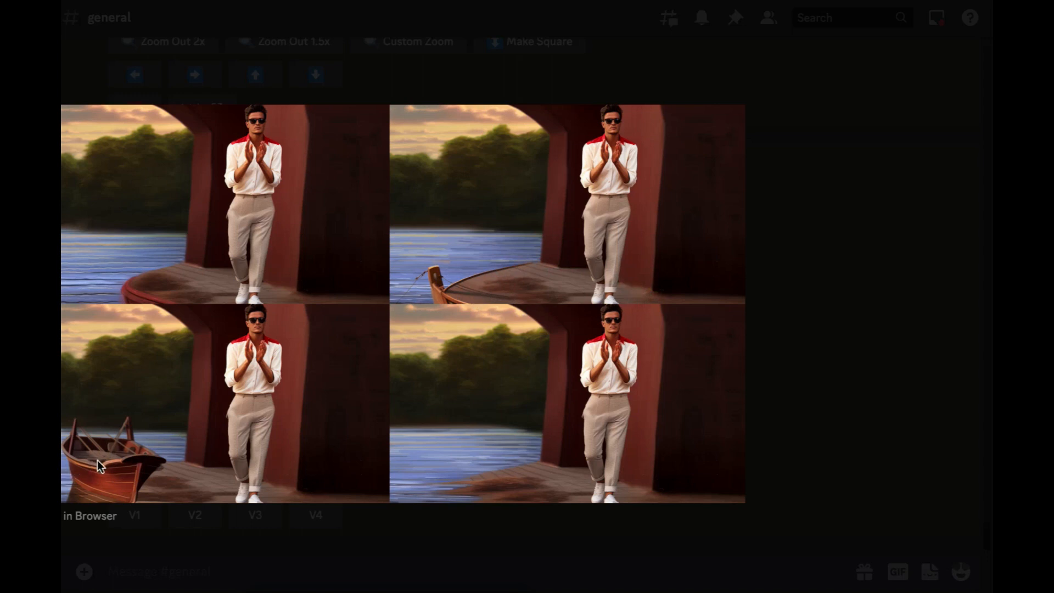
mouse_move(857, 404)
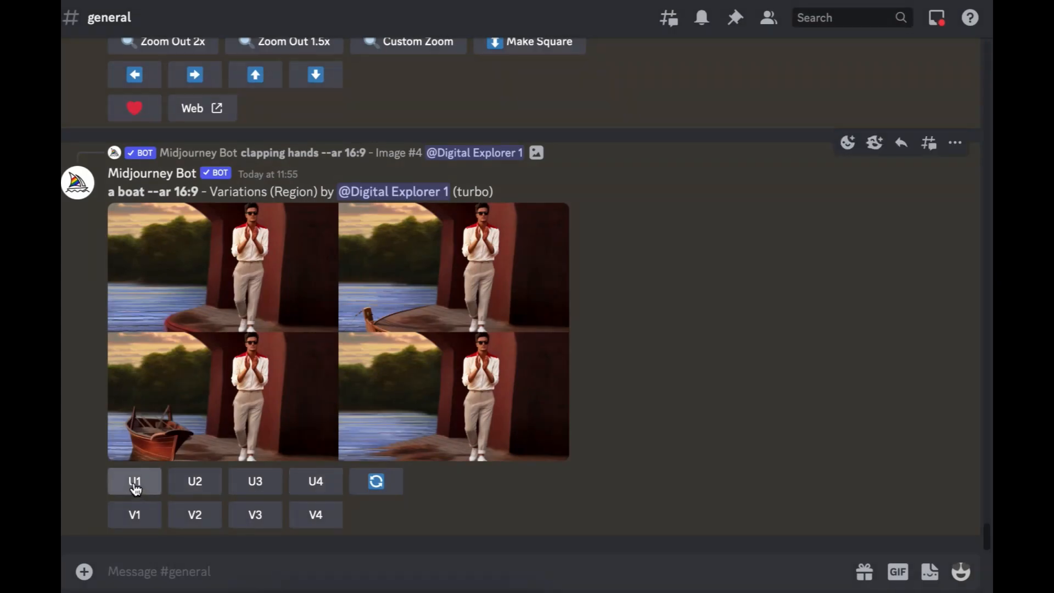
Step: Upscale the large wooden boat variation (U3) and open Vary (Region) on it
left_click(255, 481)
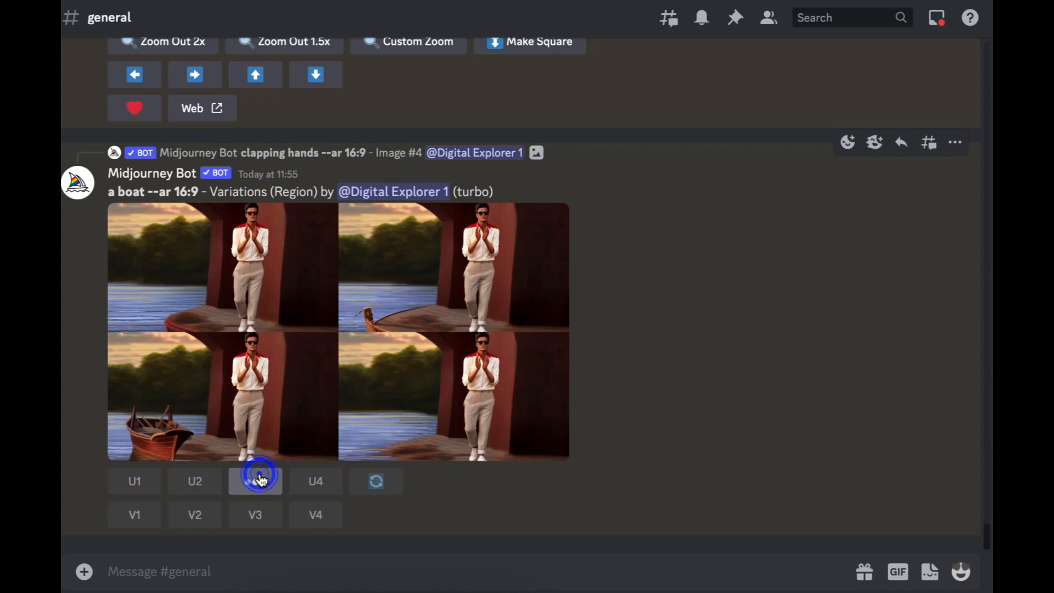
left_click(255, 480)
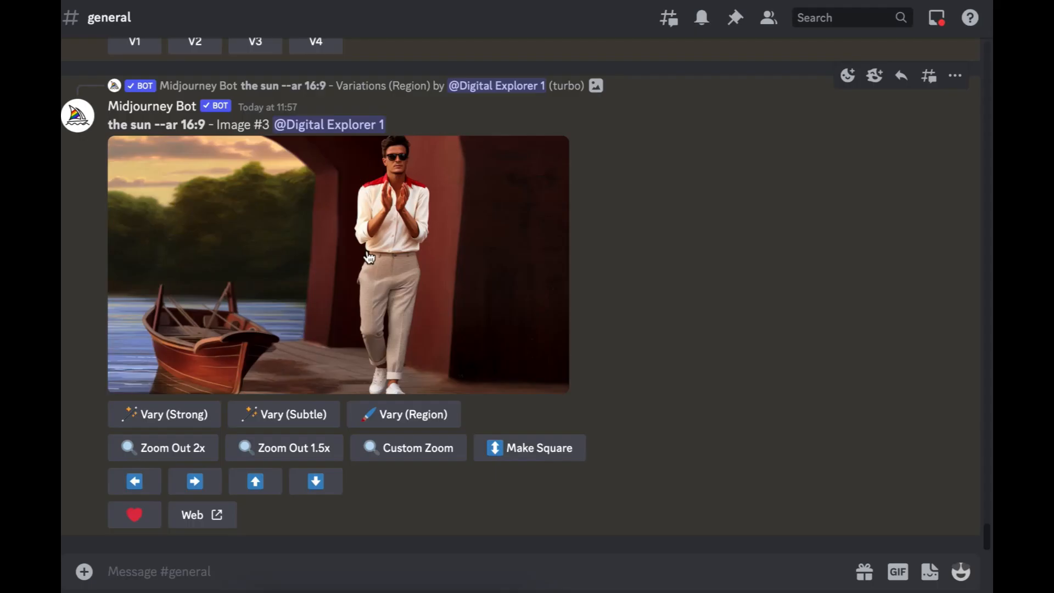
mouse_move(372, 428)
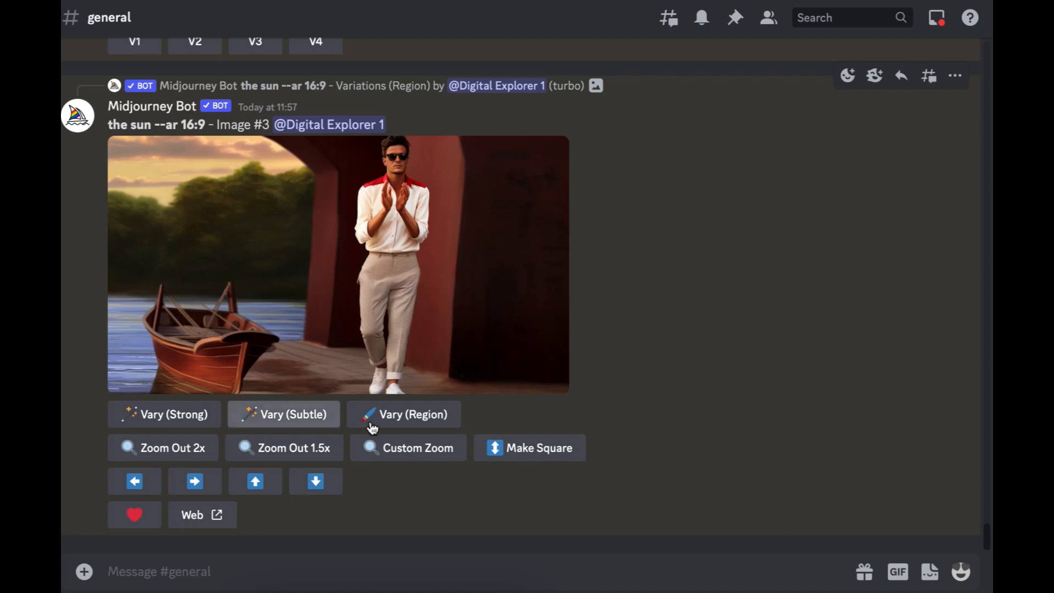
left_click(404, 413)
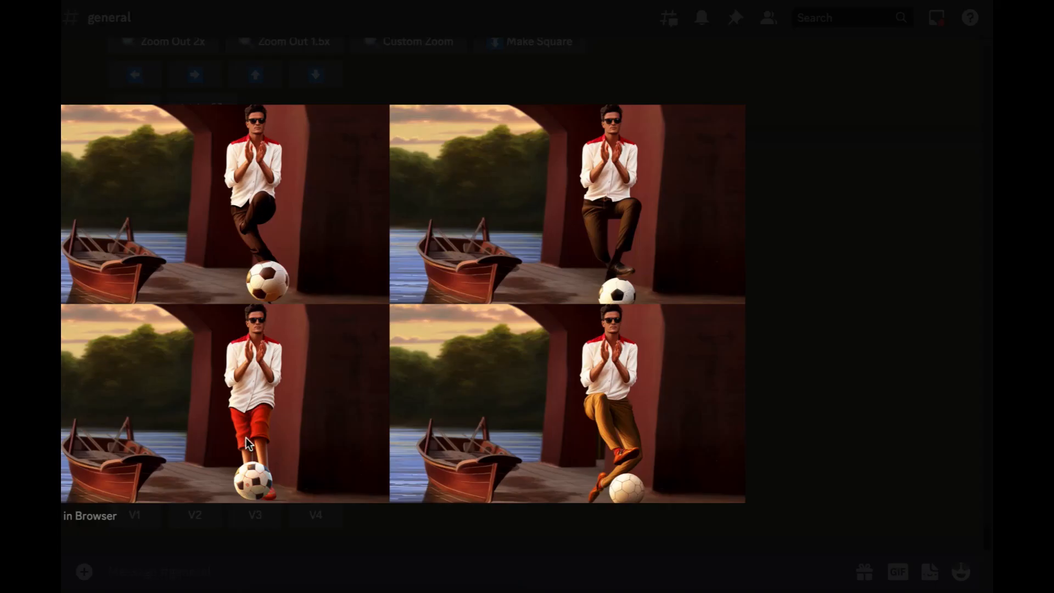
mouse_move(258, 448)
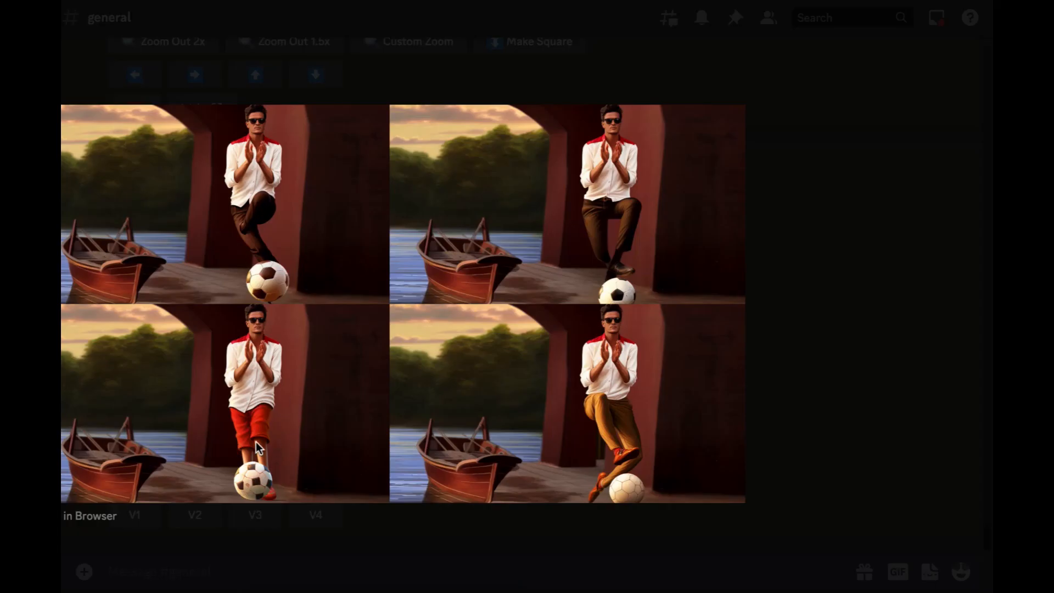
mouse_move(646, 395)
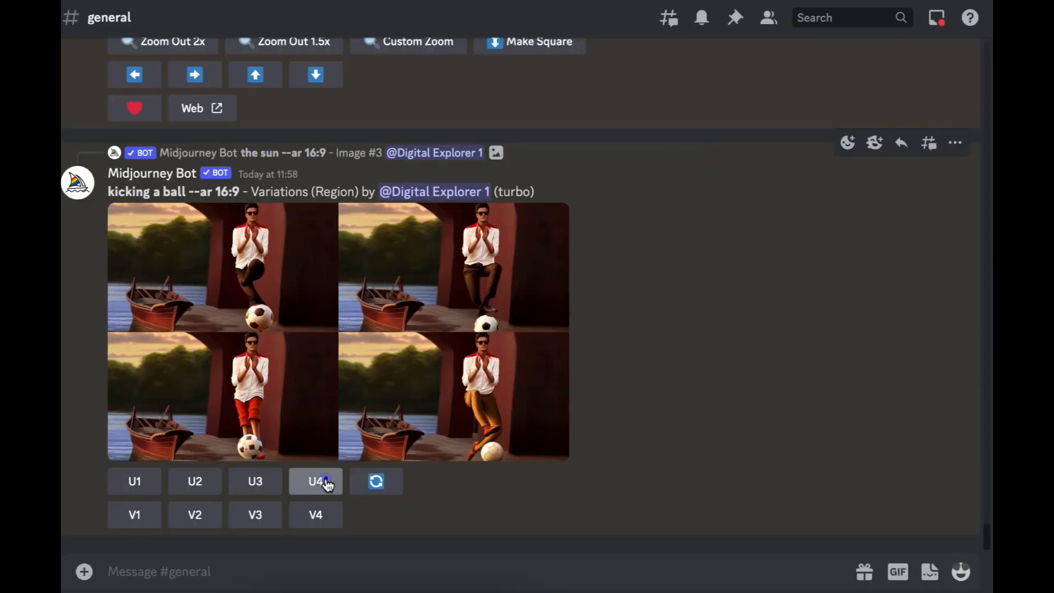
Step: Upscale kicking-ball variation 4 and submit a 'waving' Vary (Region) edit on the upper body
left_click(315, 481)
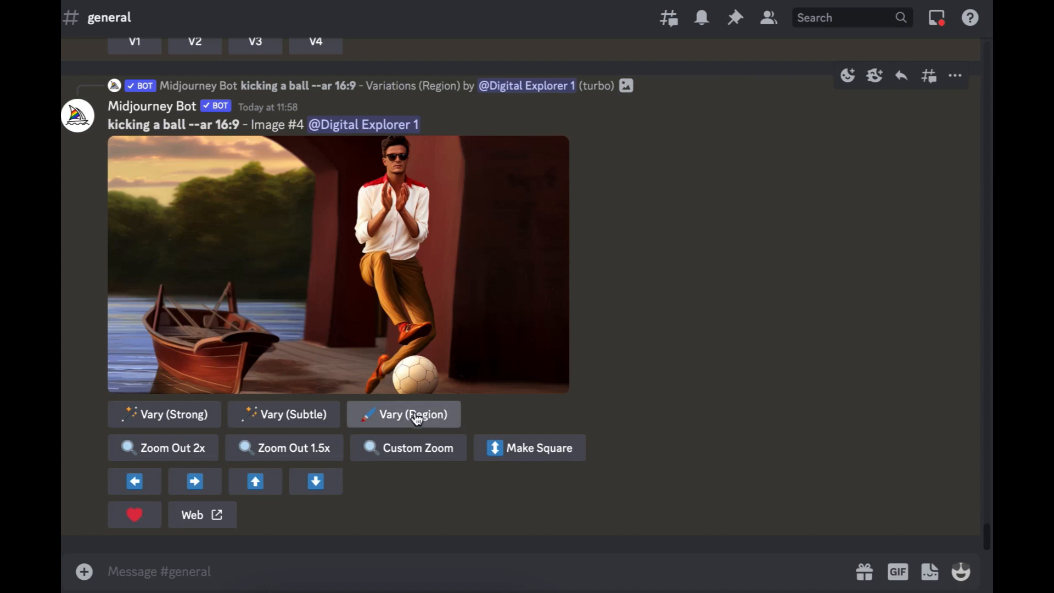
left_click(404, 413)
type("waving")
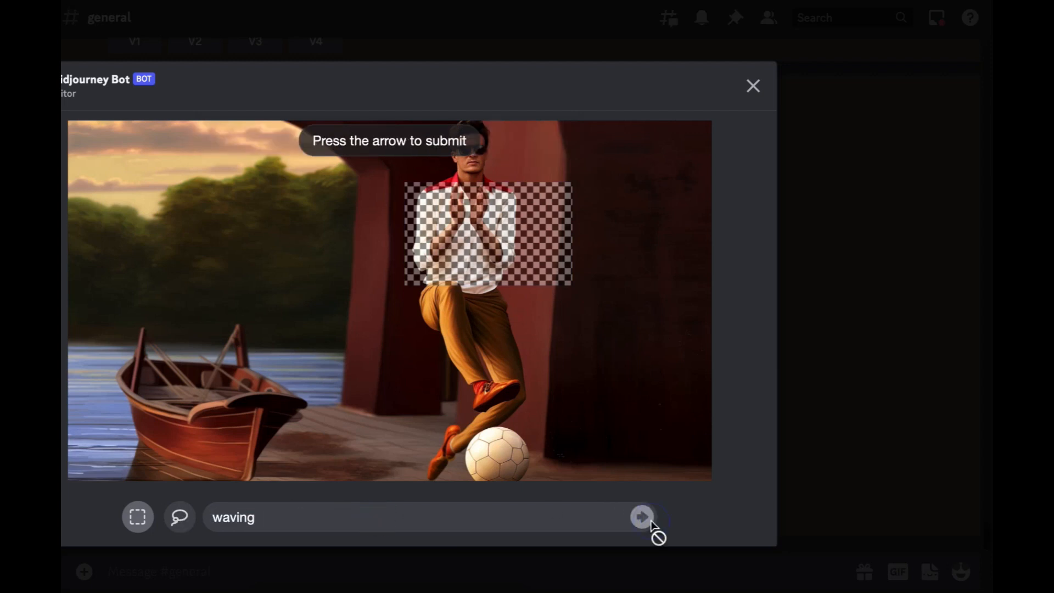
left_click(640, 517)
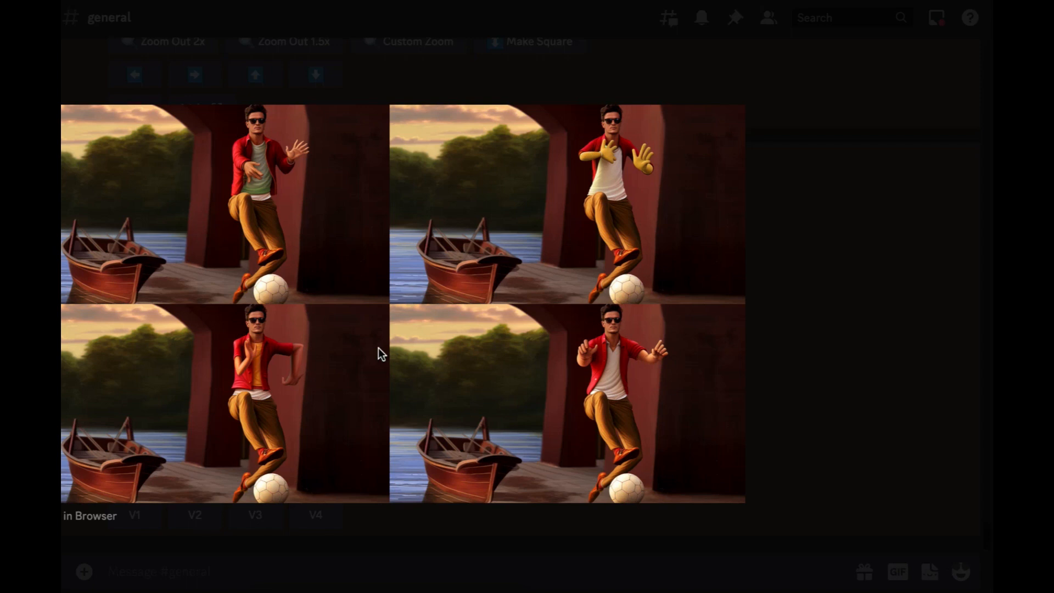
mouse_move(261, 441)
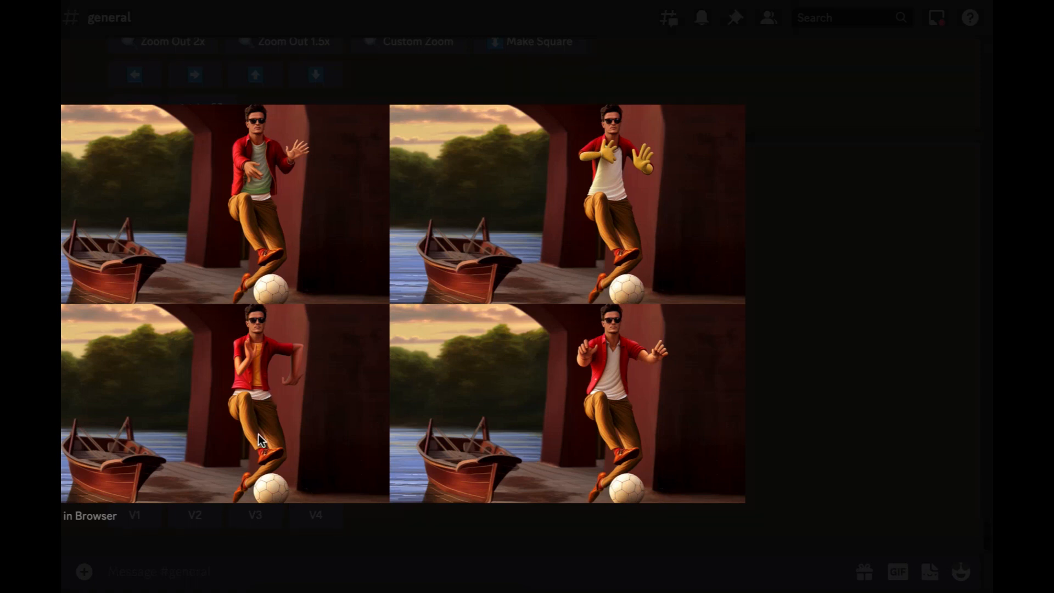
mouse_move(256, 252)
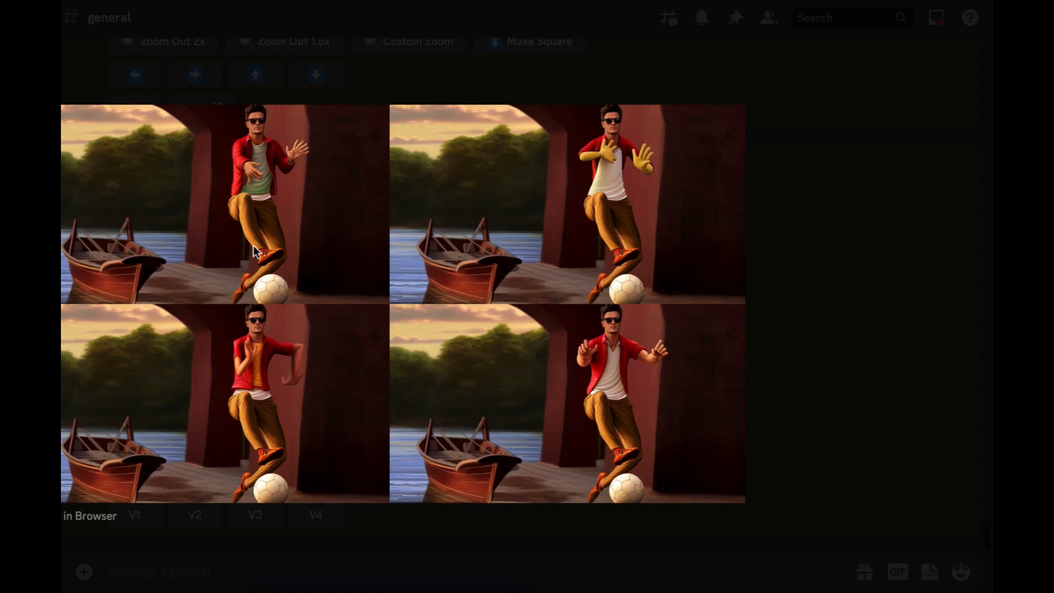
mouse_move(227, 235)
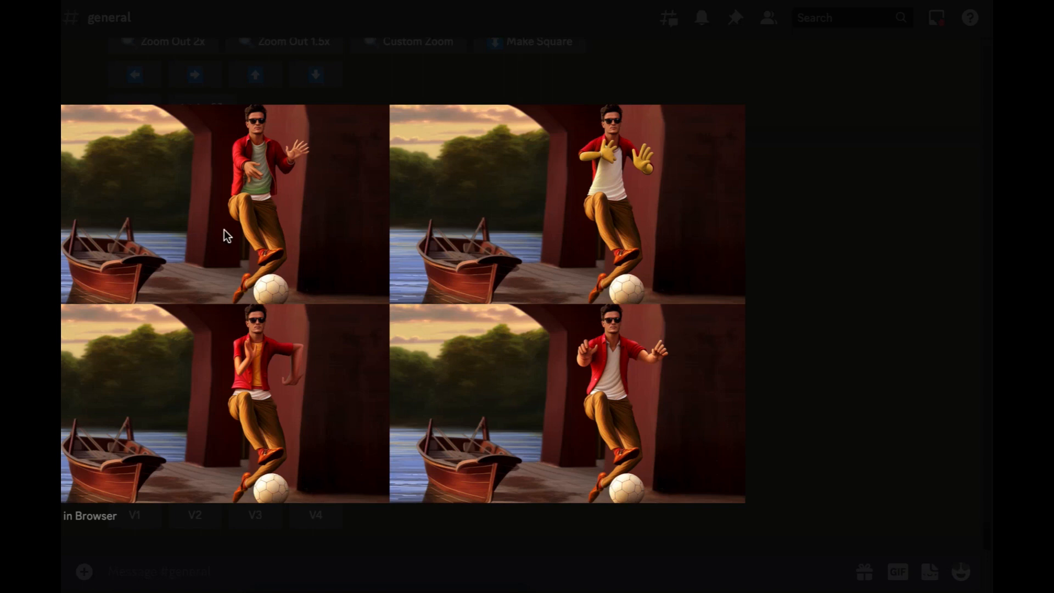
mouse_move(598, 143)
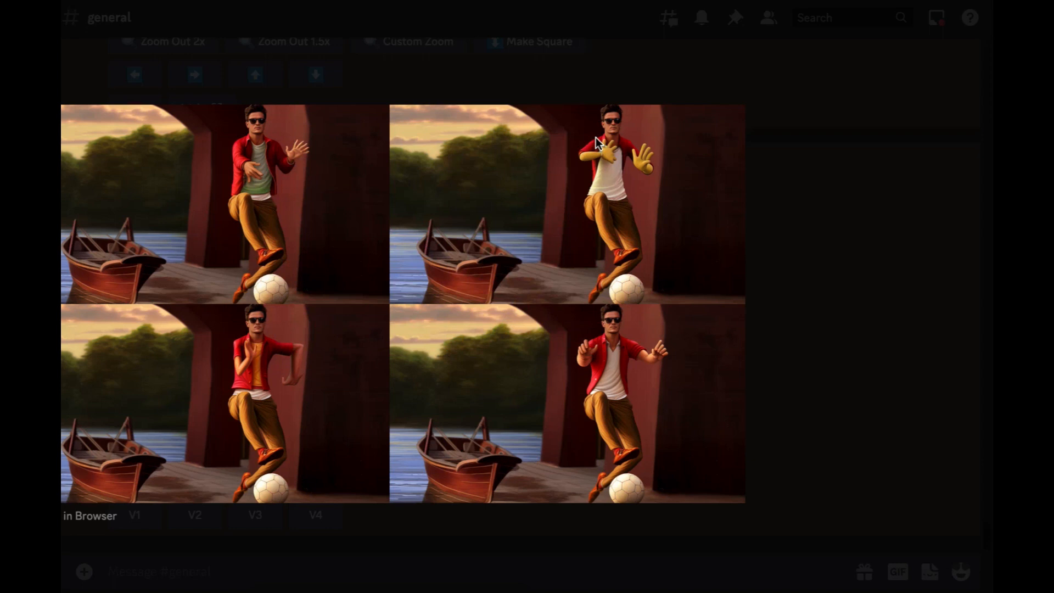
mouse_move(303, 149)
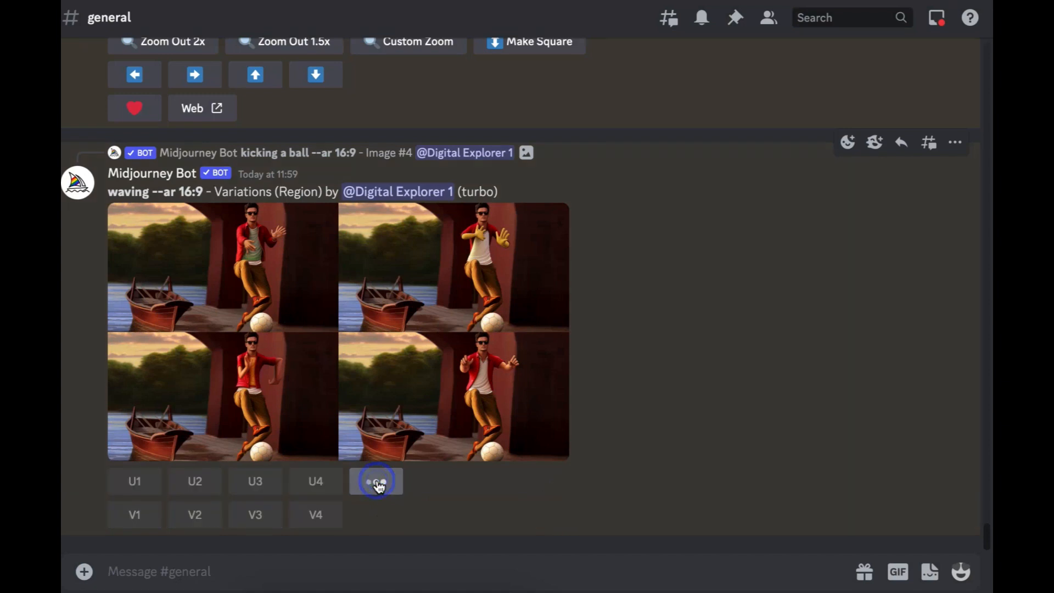
Step: Re-roll the waving grid for a new set of four variations
left_click(375, 481)
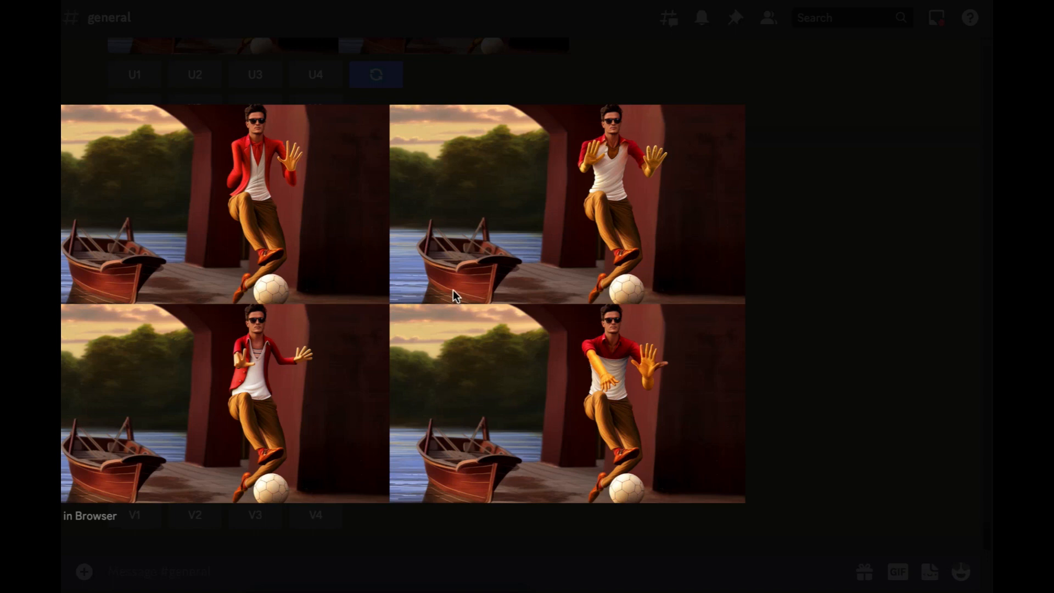
mouse_move(698, 268)
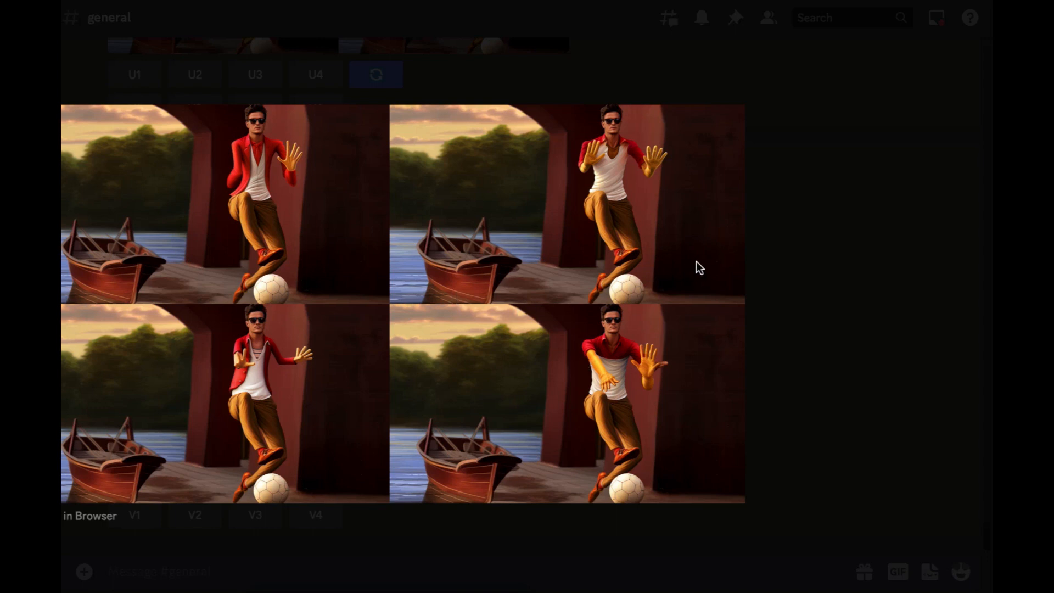
mouse_move(695, 263)
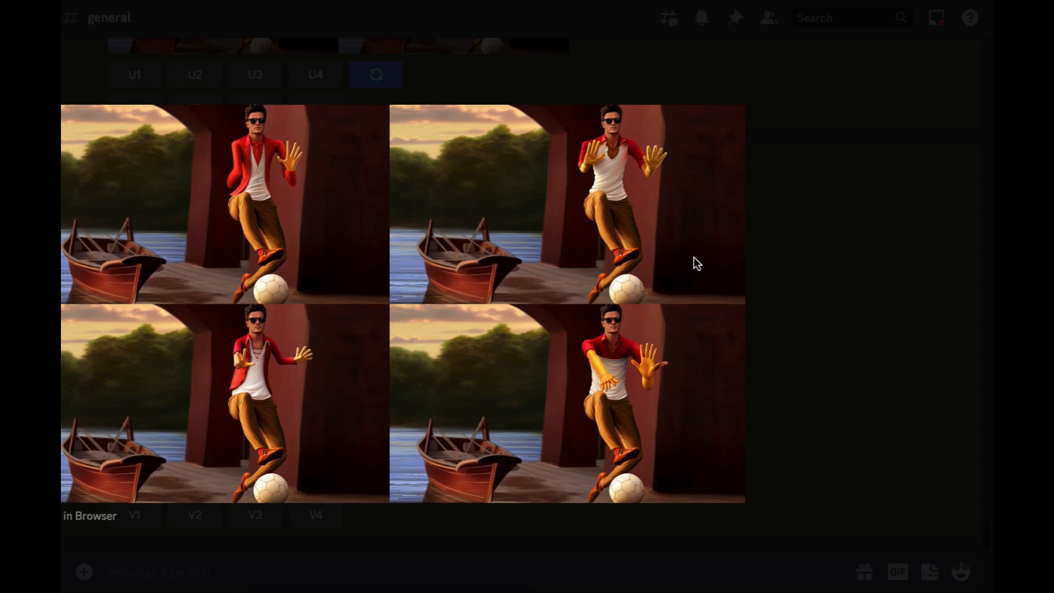